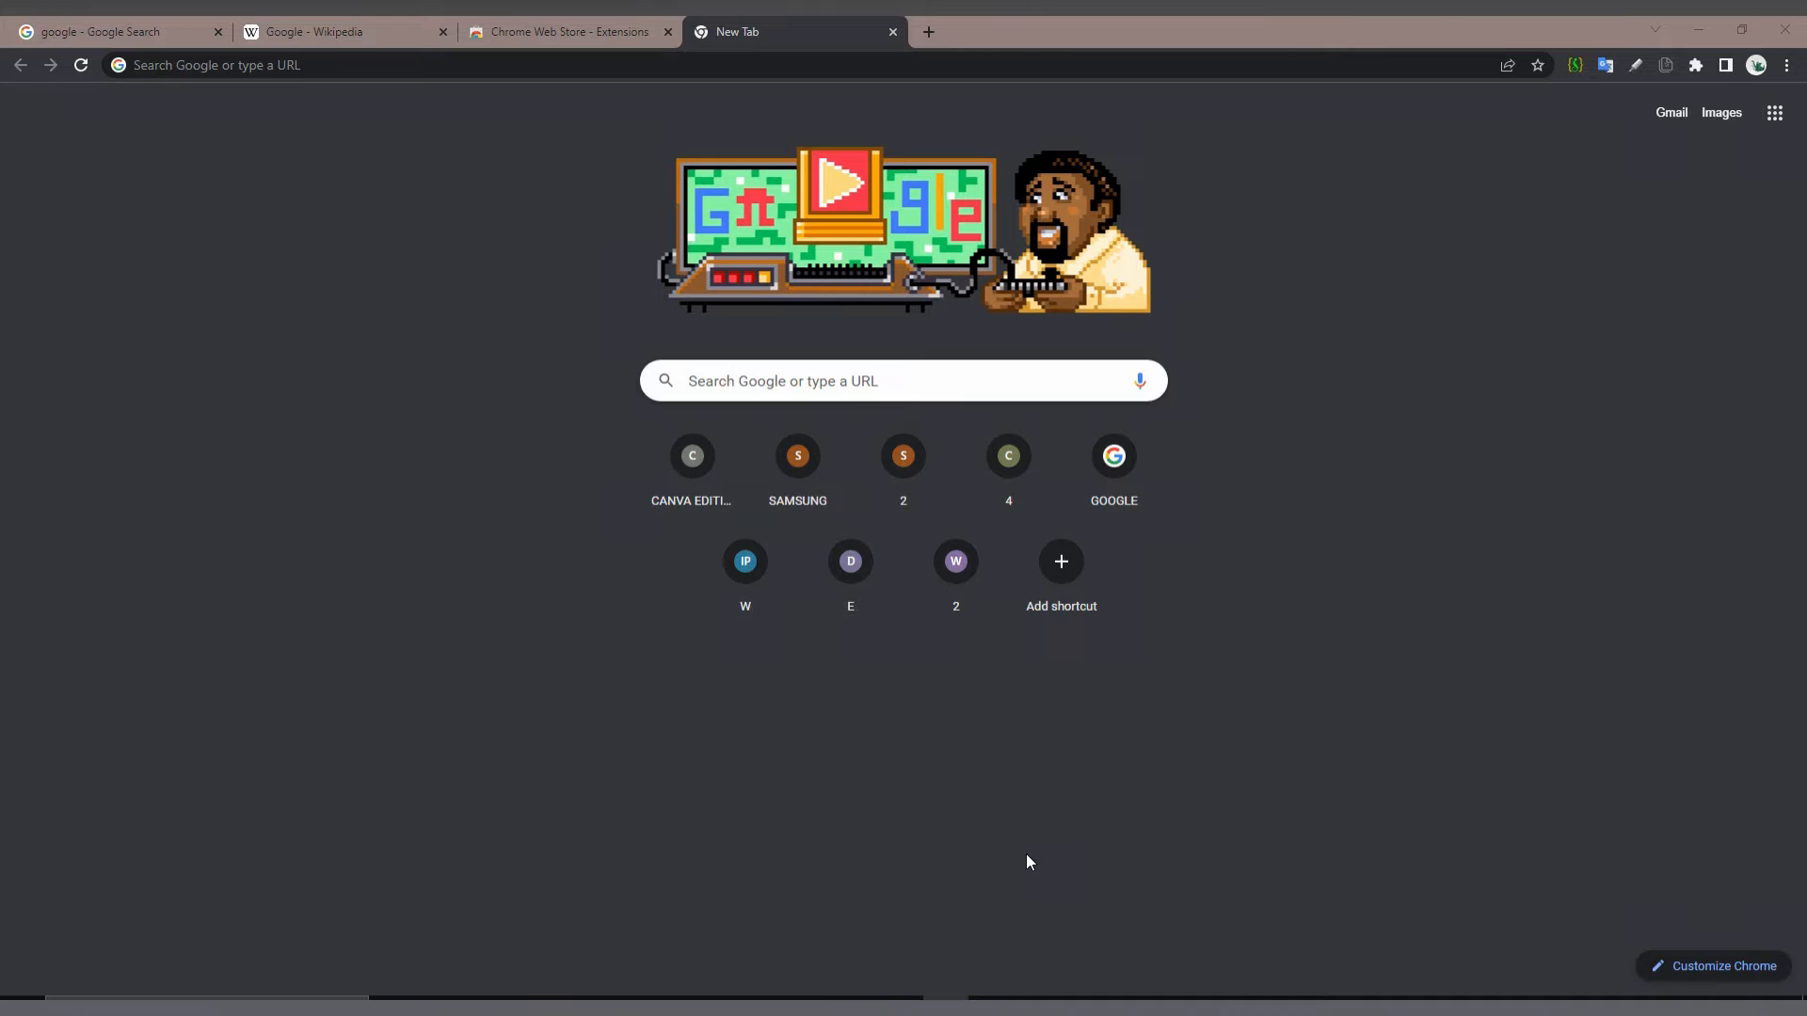
- From the new tab page, open the Chrome Web Store and search for 'copy text easy'
{"action": "left_click", "coordinate": [902, 382]}
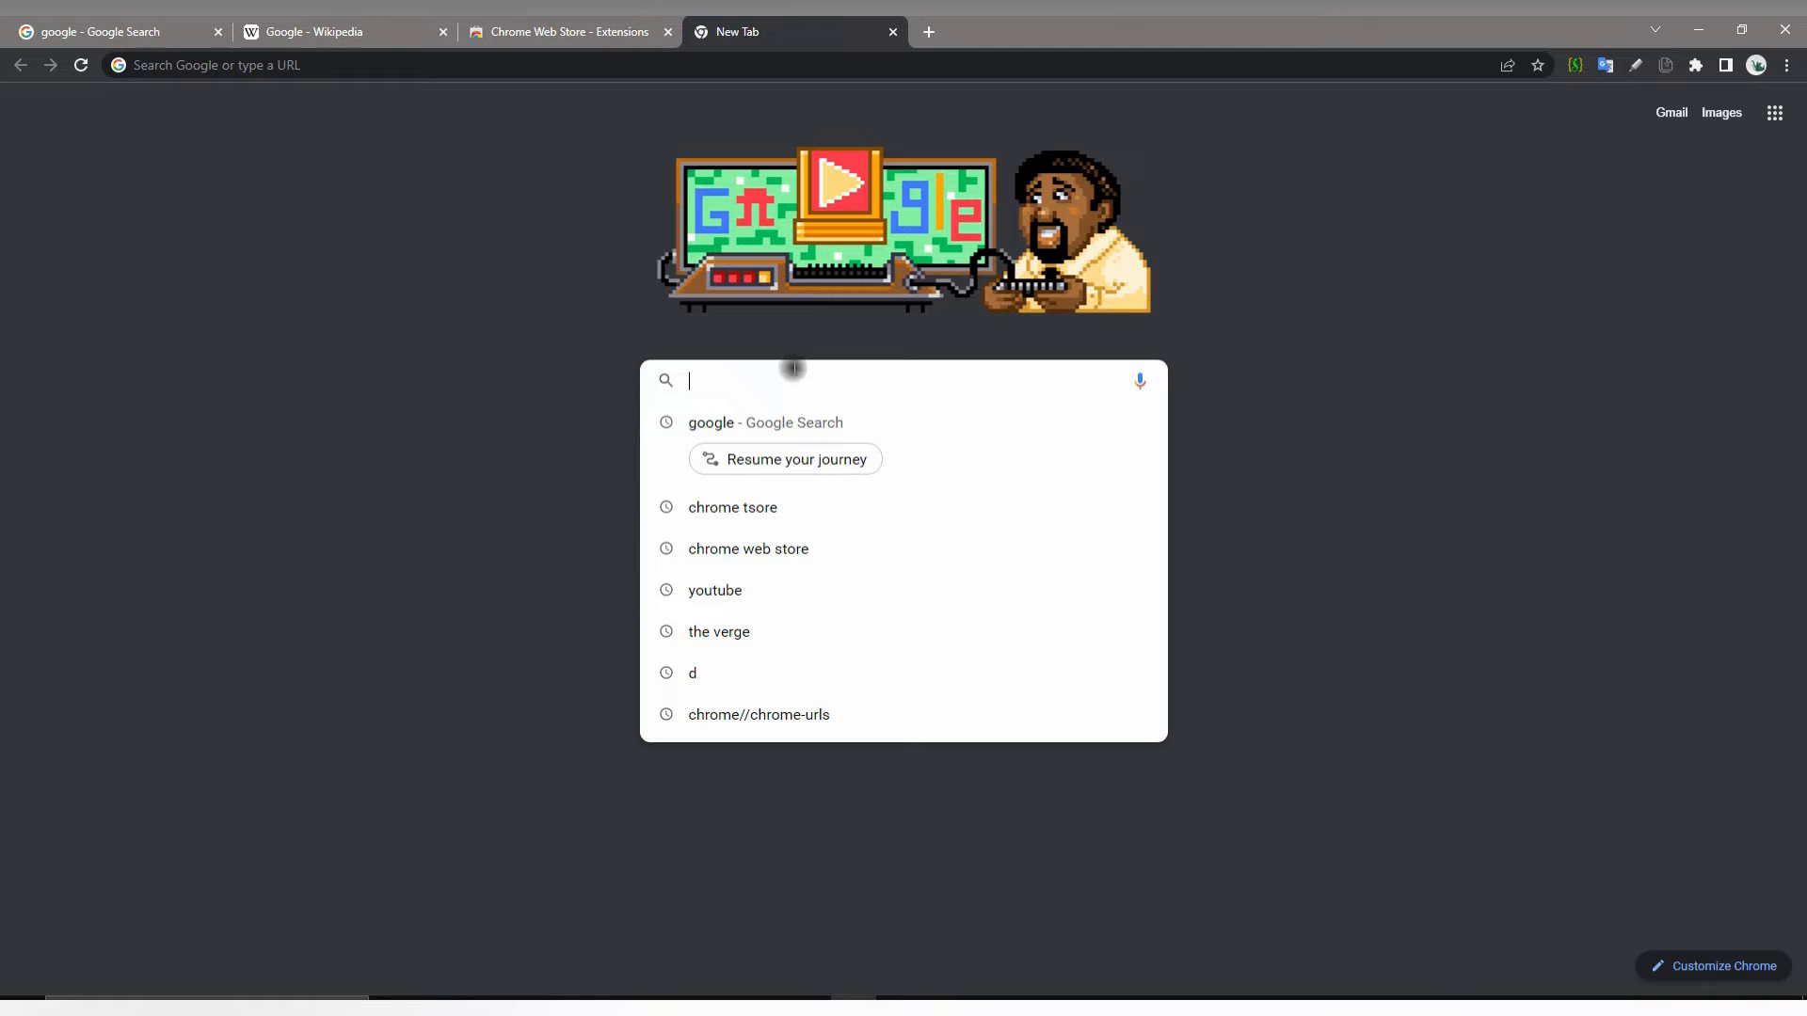
{"action": "mouse_move", "coordinate": [706, 518]}
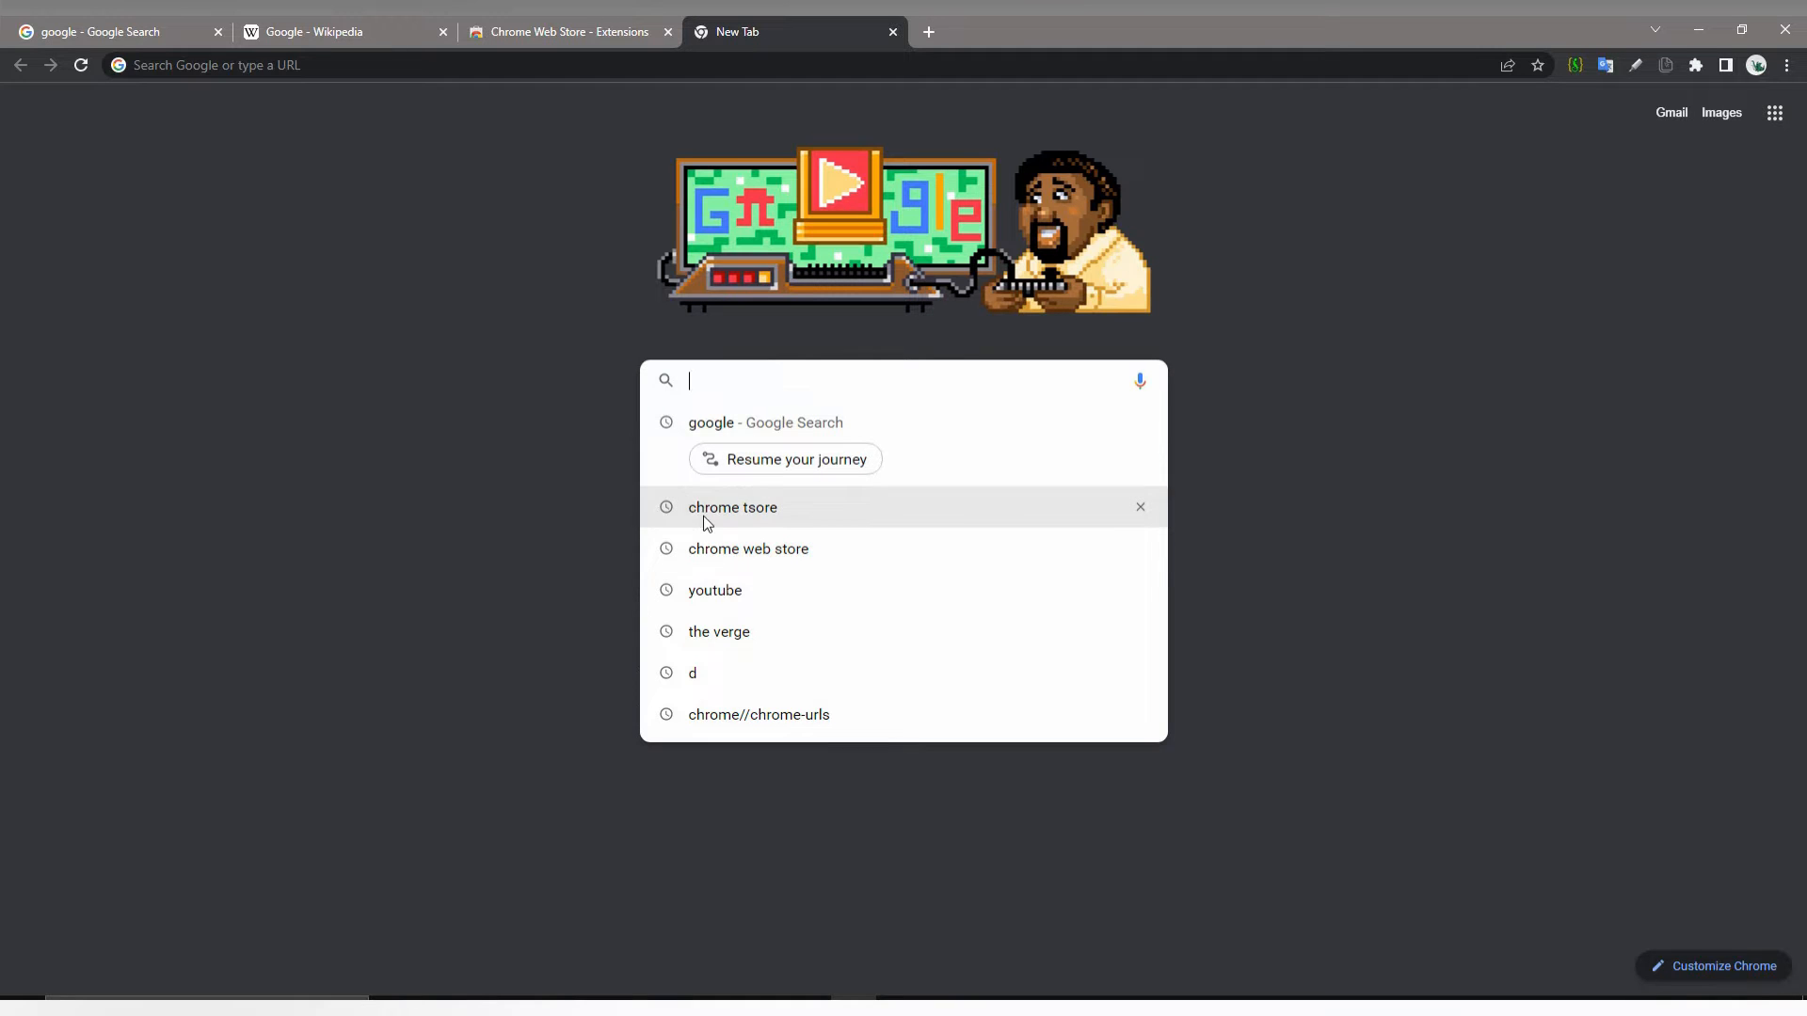
{"action": "left_click", "coordinate": [732, 508]}
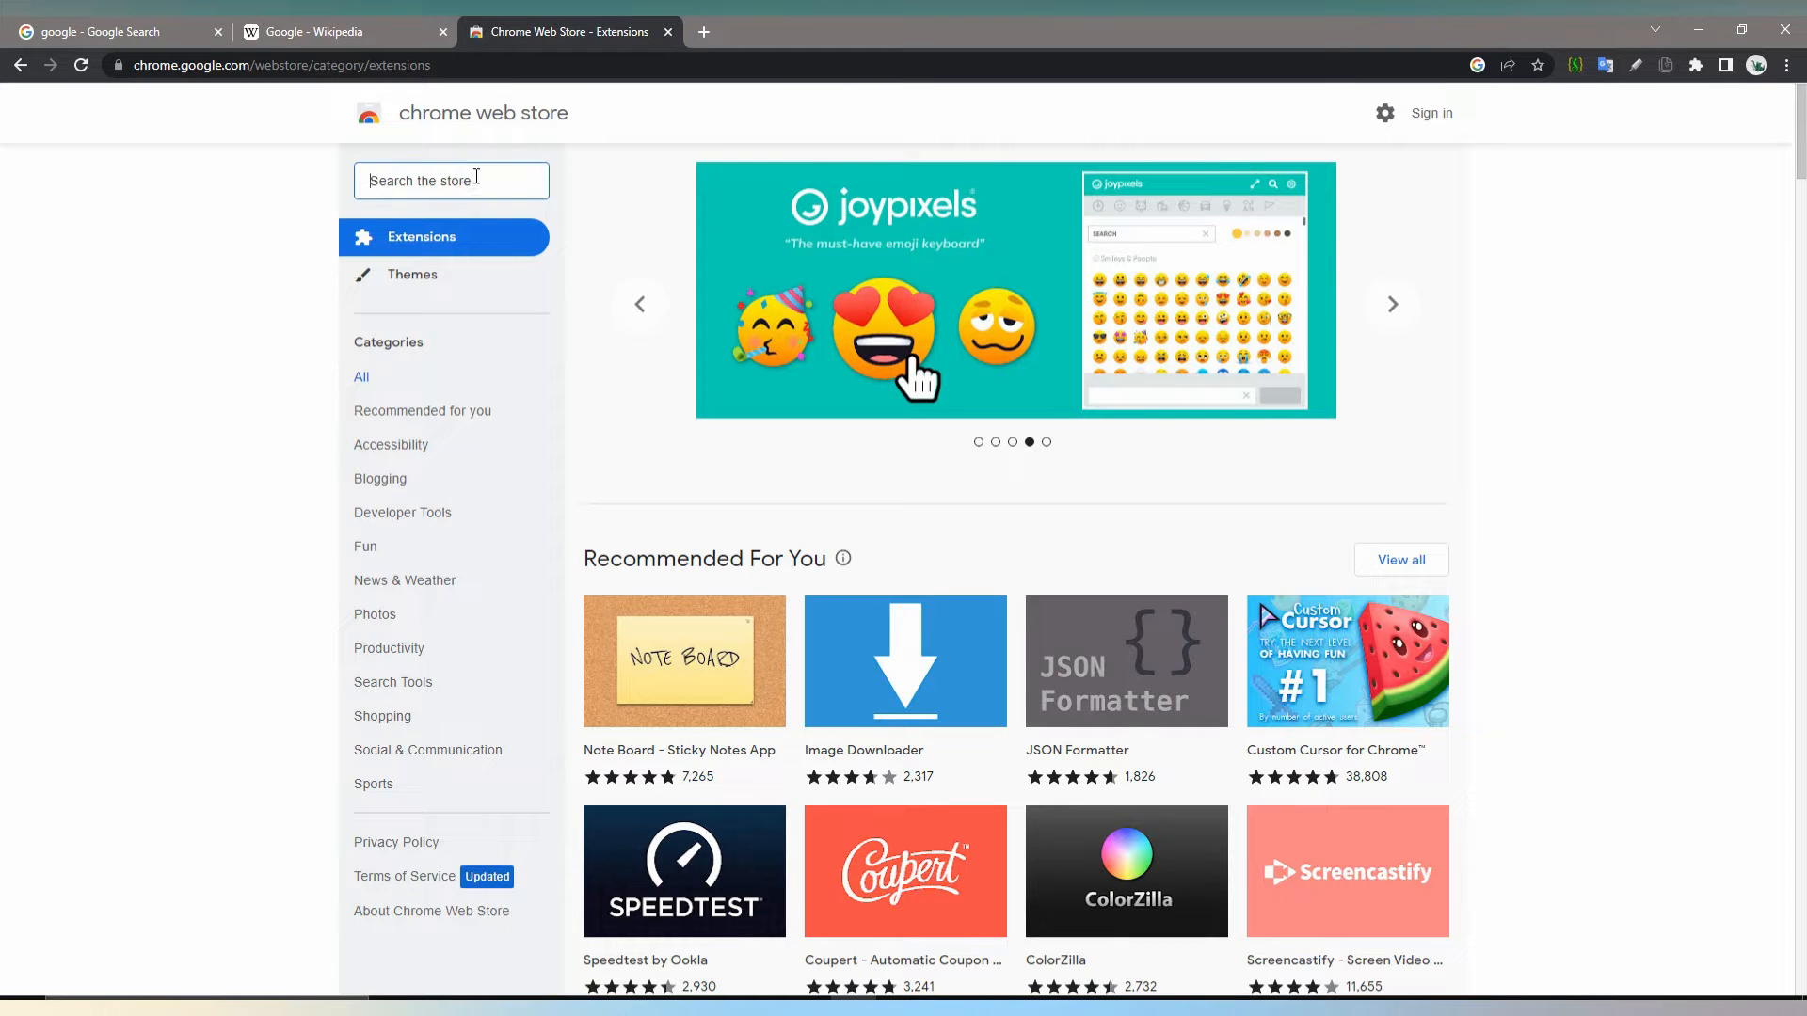
{"action": "type", "text": "copy text eas"}
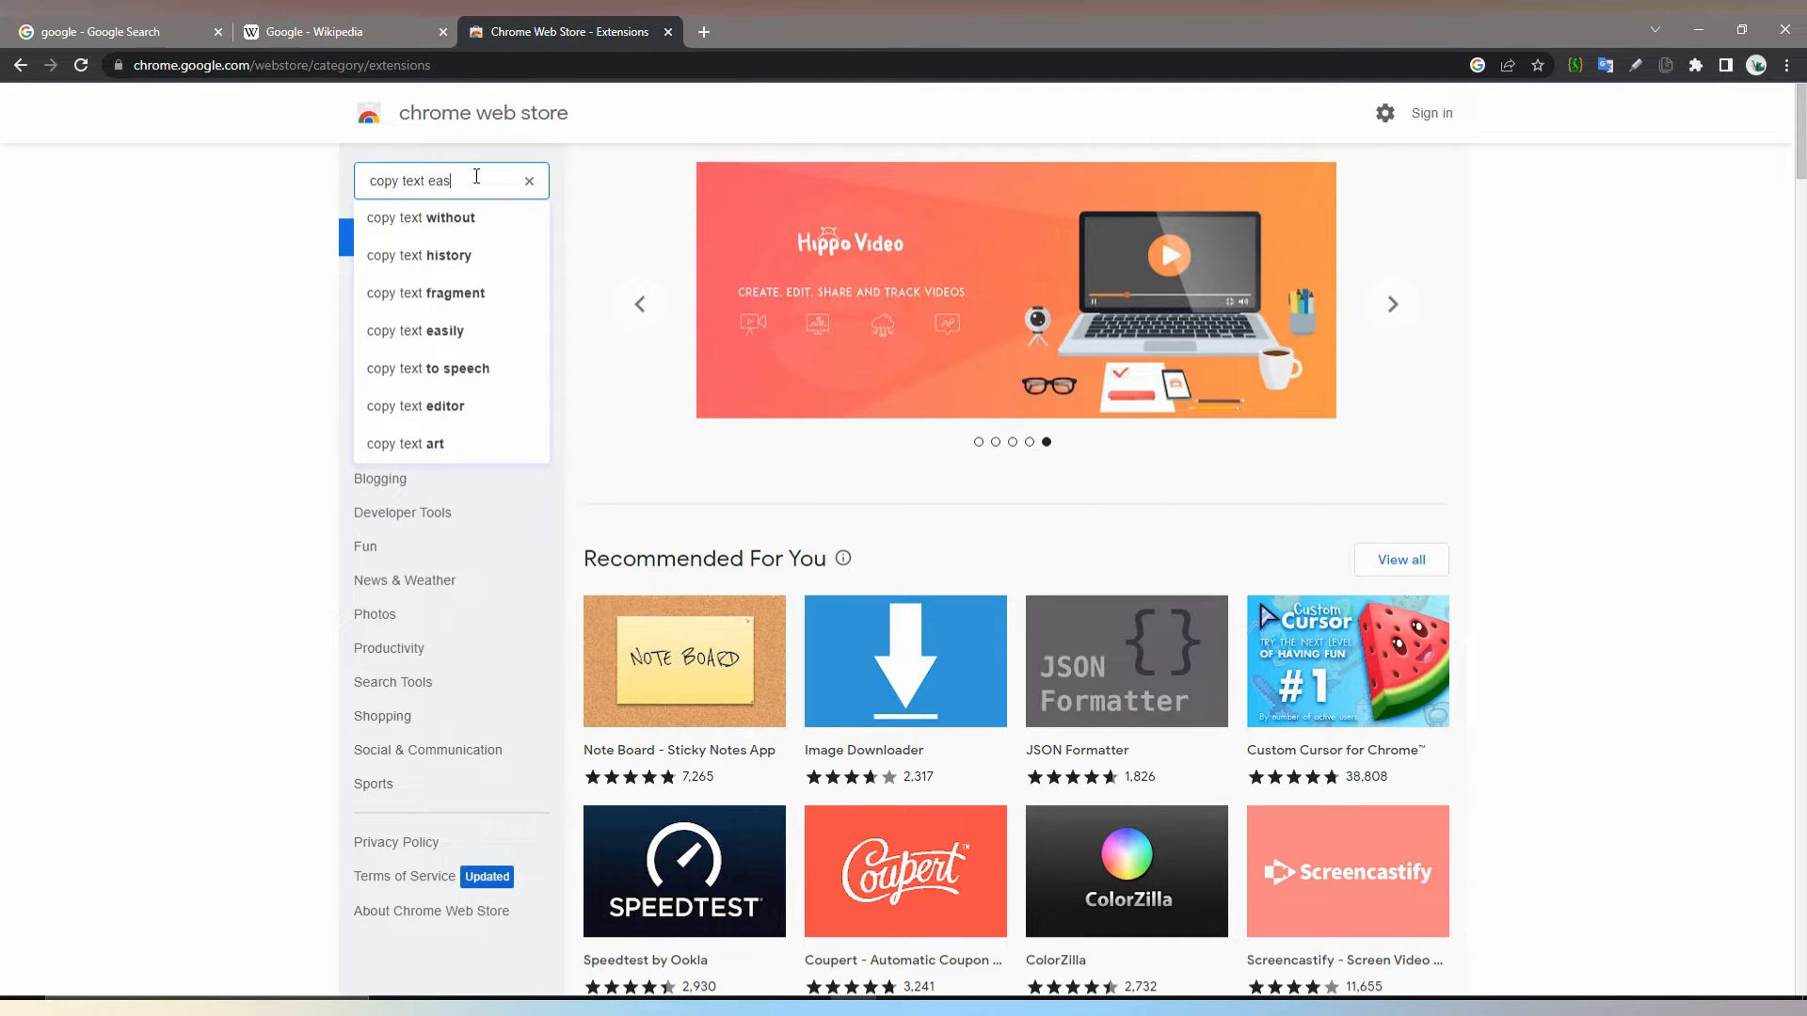
{"action": "key", "text": "Enter"}
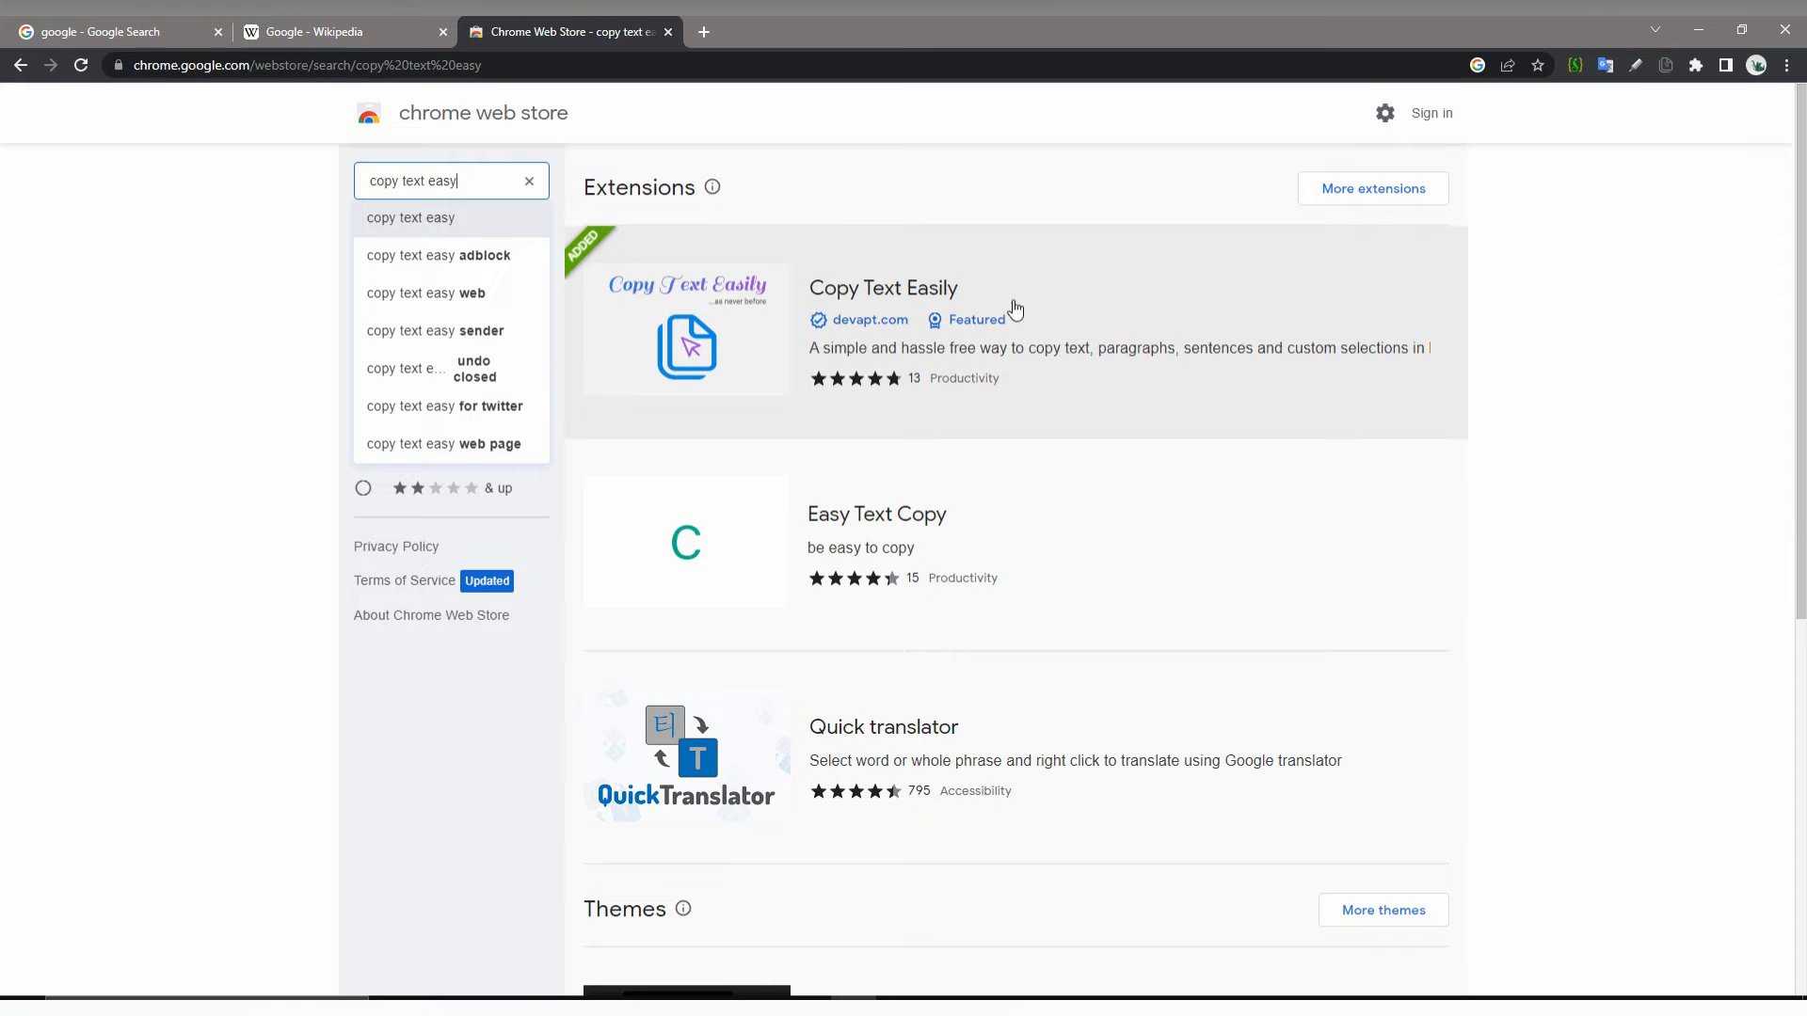
{"action": "mouse_move", "coordinate": [920, 265]}
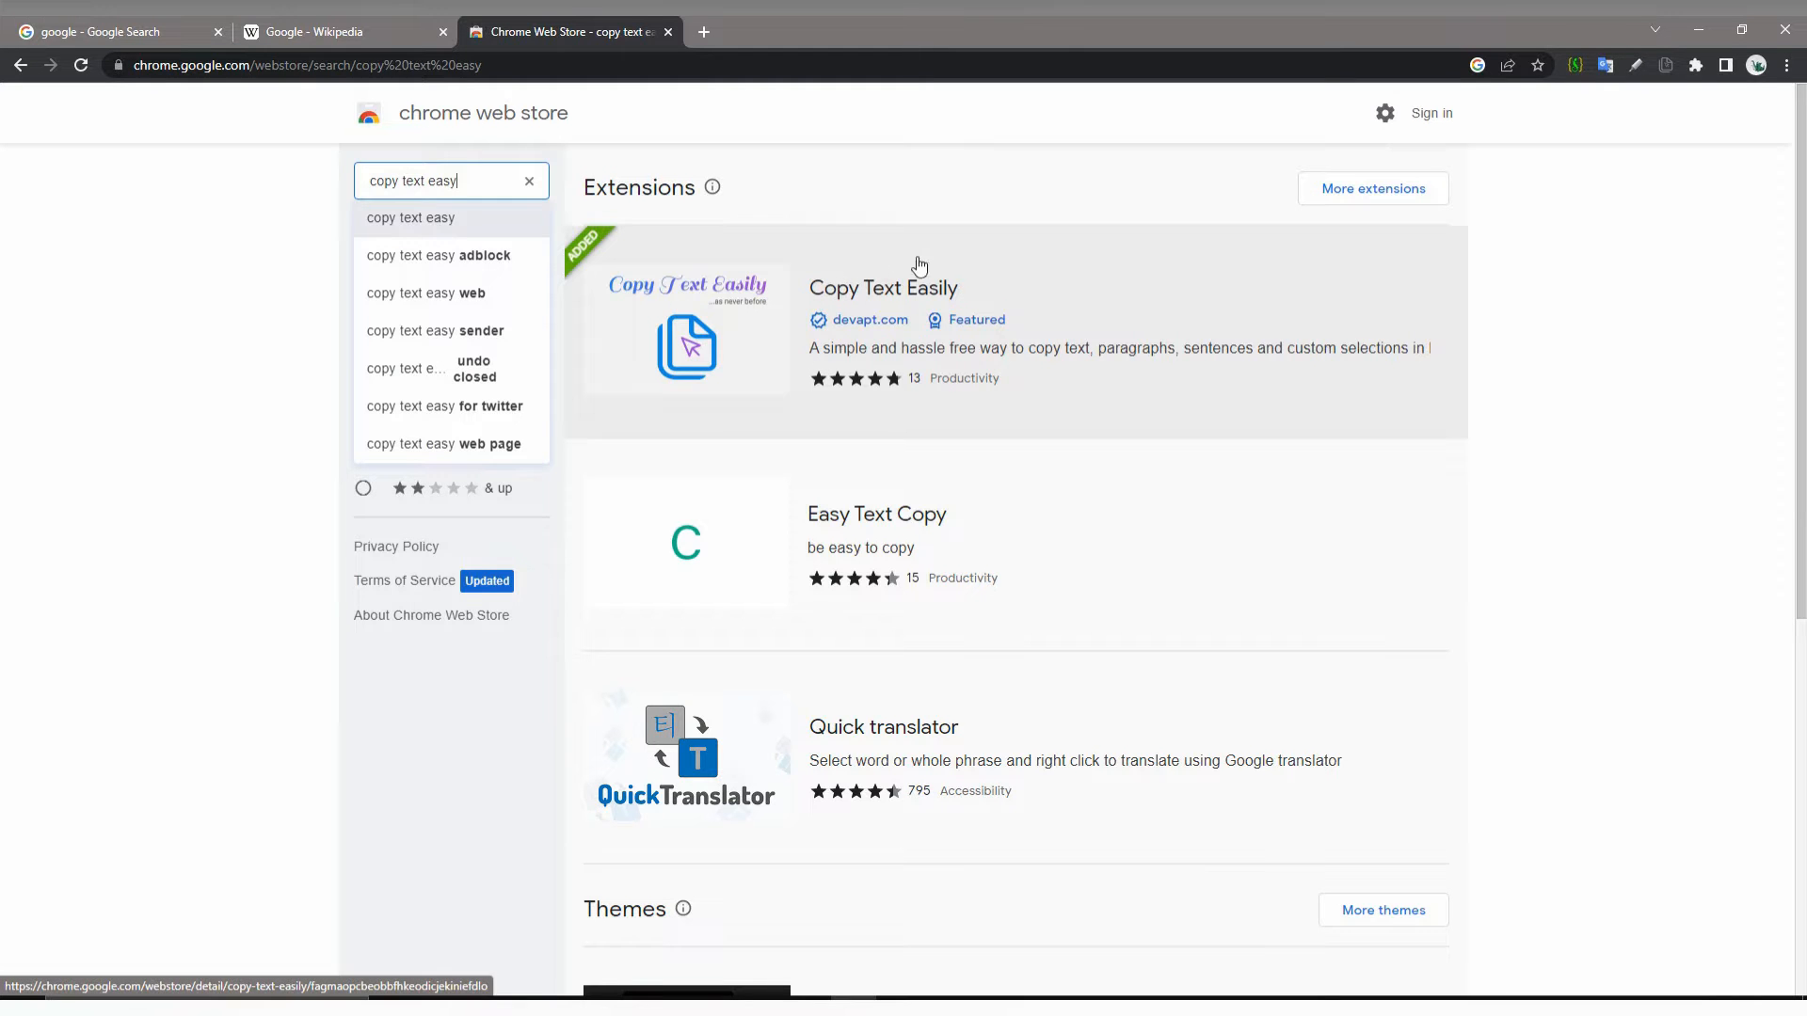
- Open the Copy Text Easily store page and check it is pinned in the Extensions menu
{"action": "left_click", "coordinate": [883, 288]}
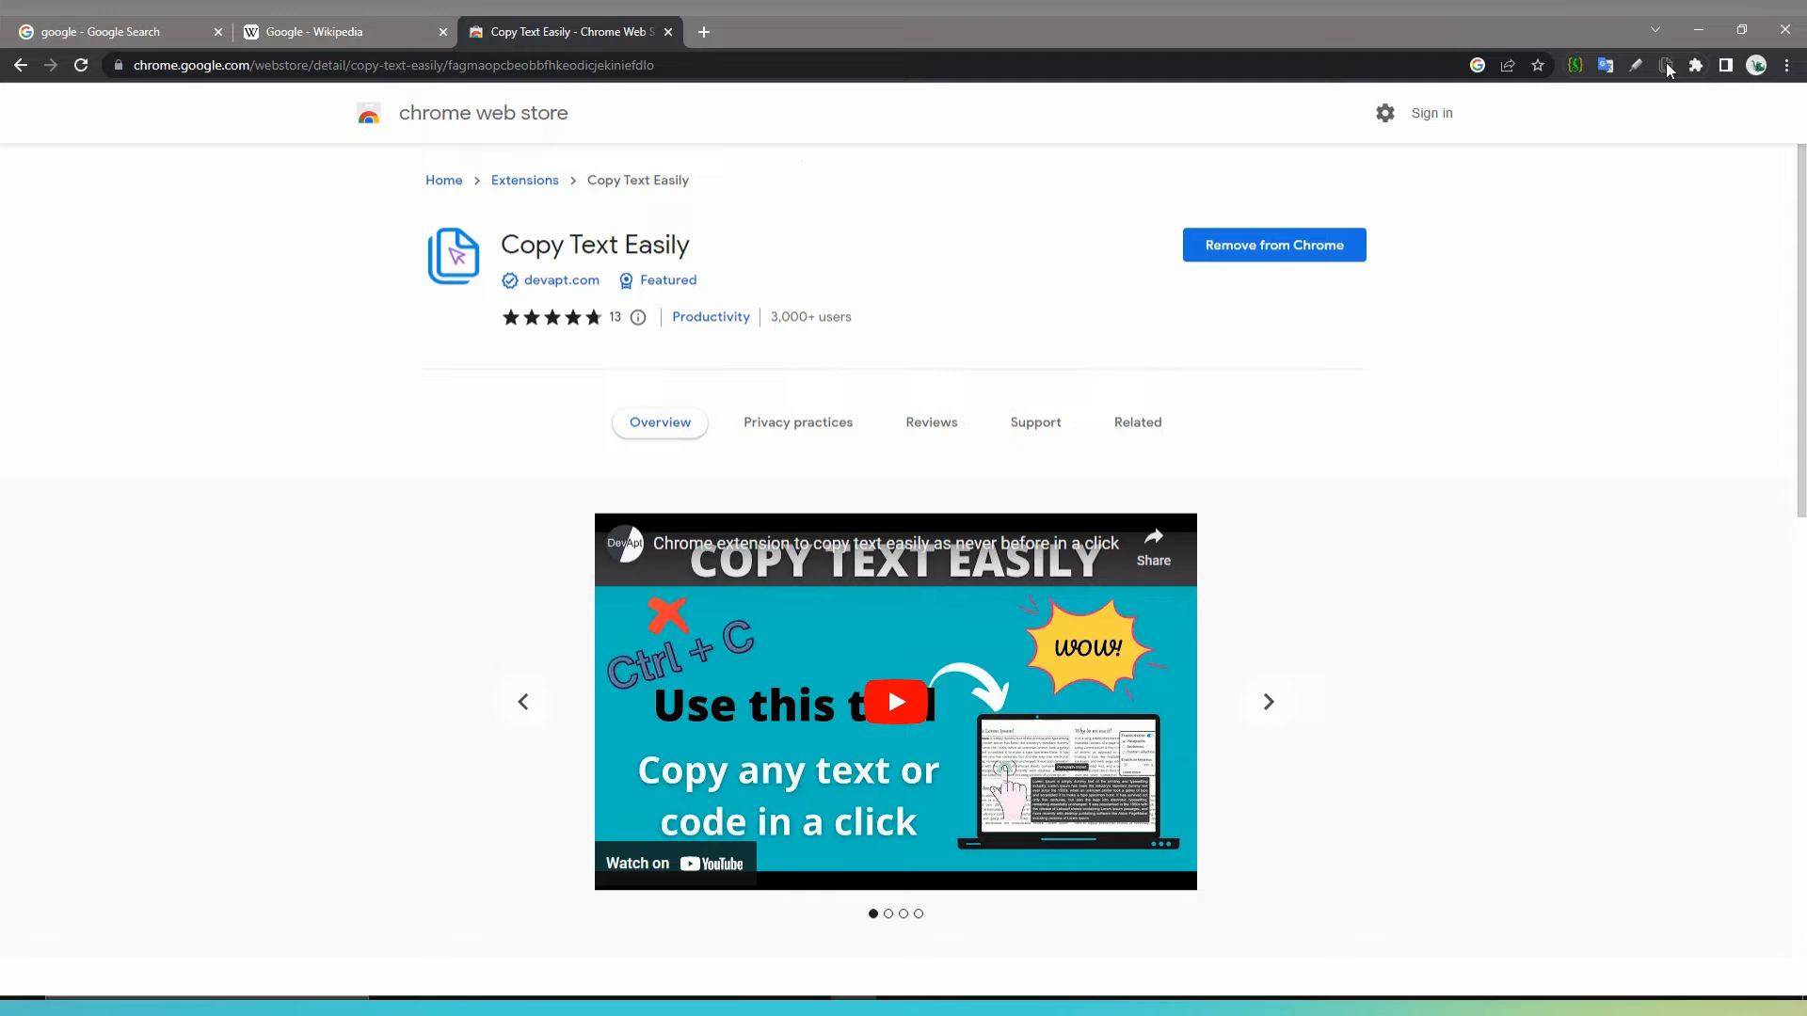
{"action": "left_click", "coordinate": [1694, 65]}
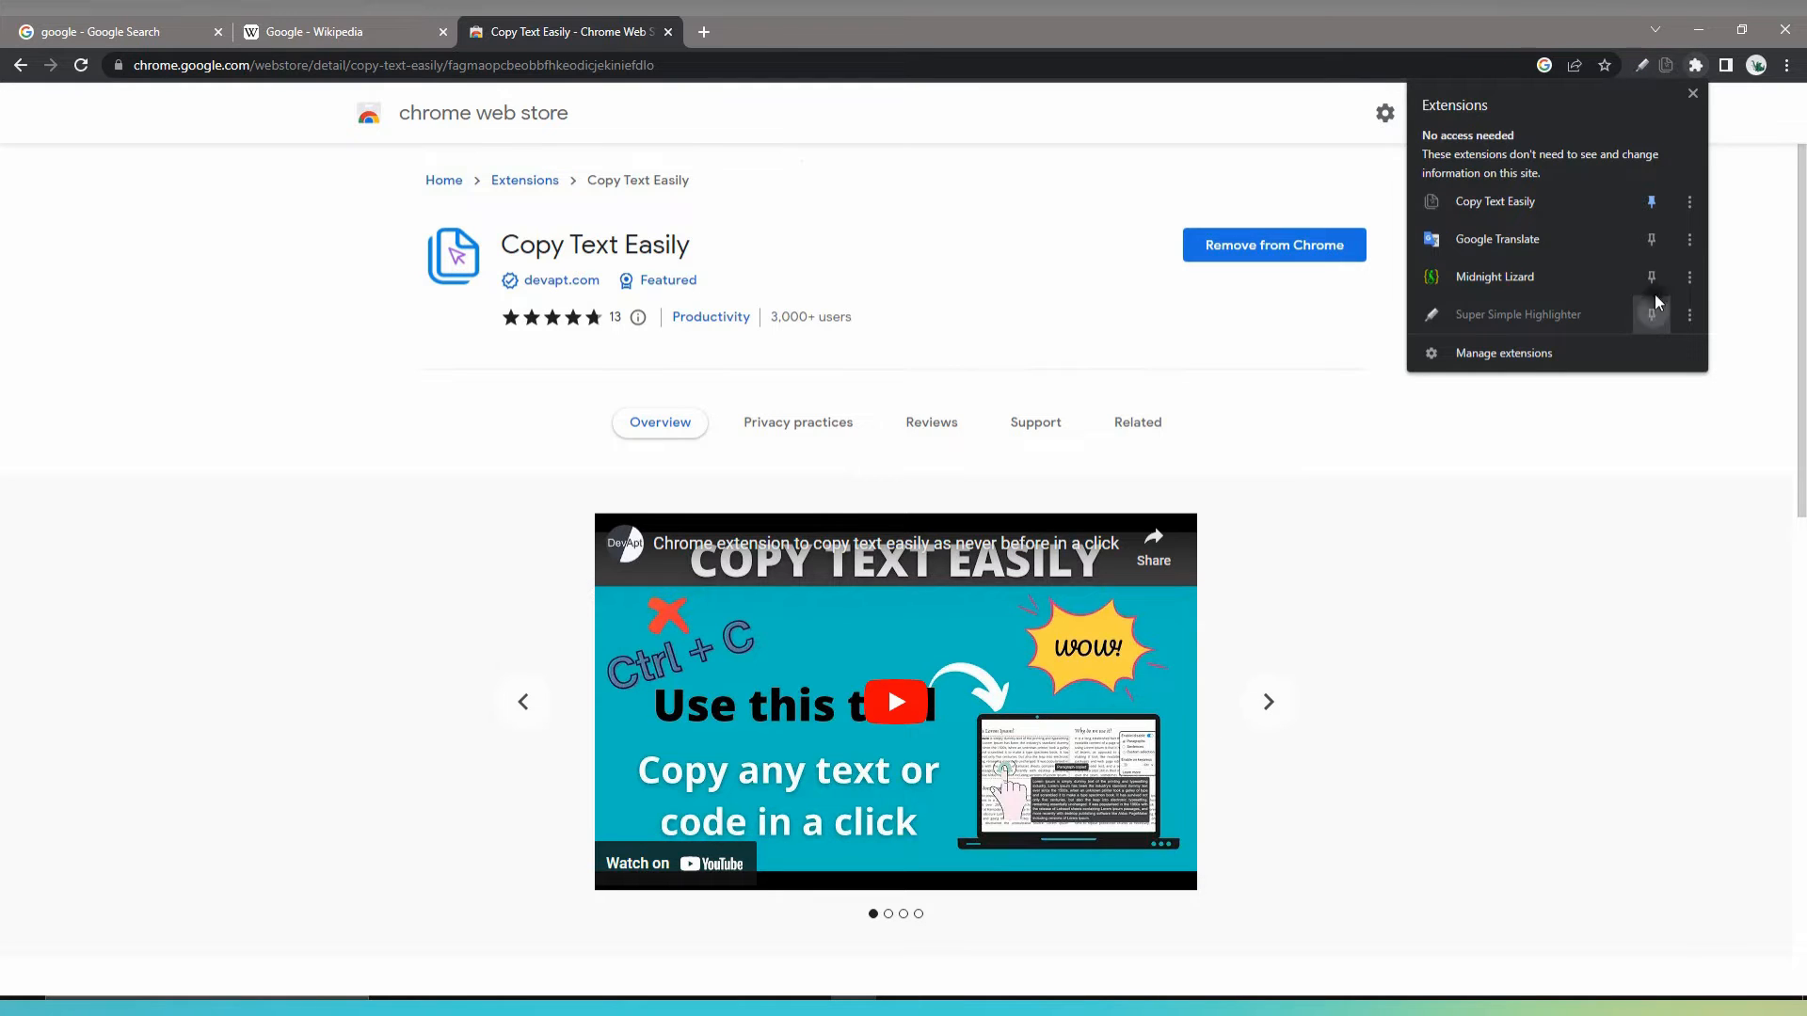
{"action": "left_click", "coordinate": [1065, 119]}
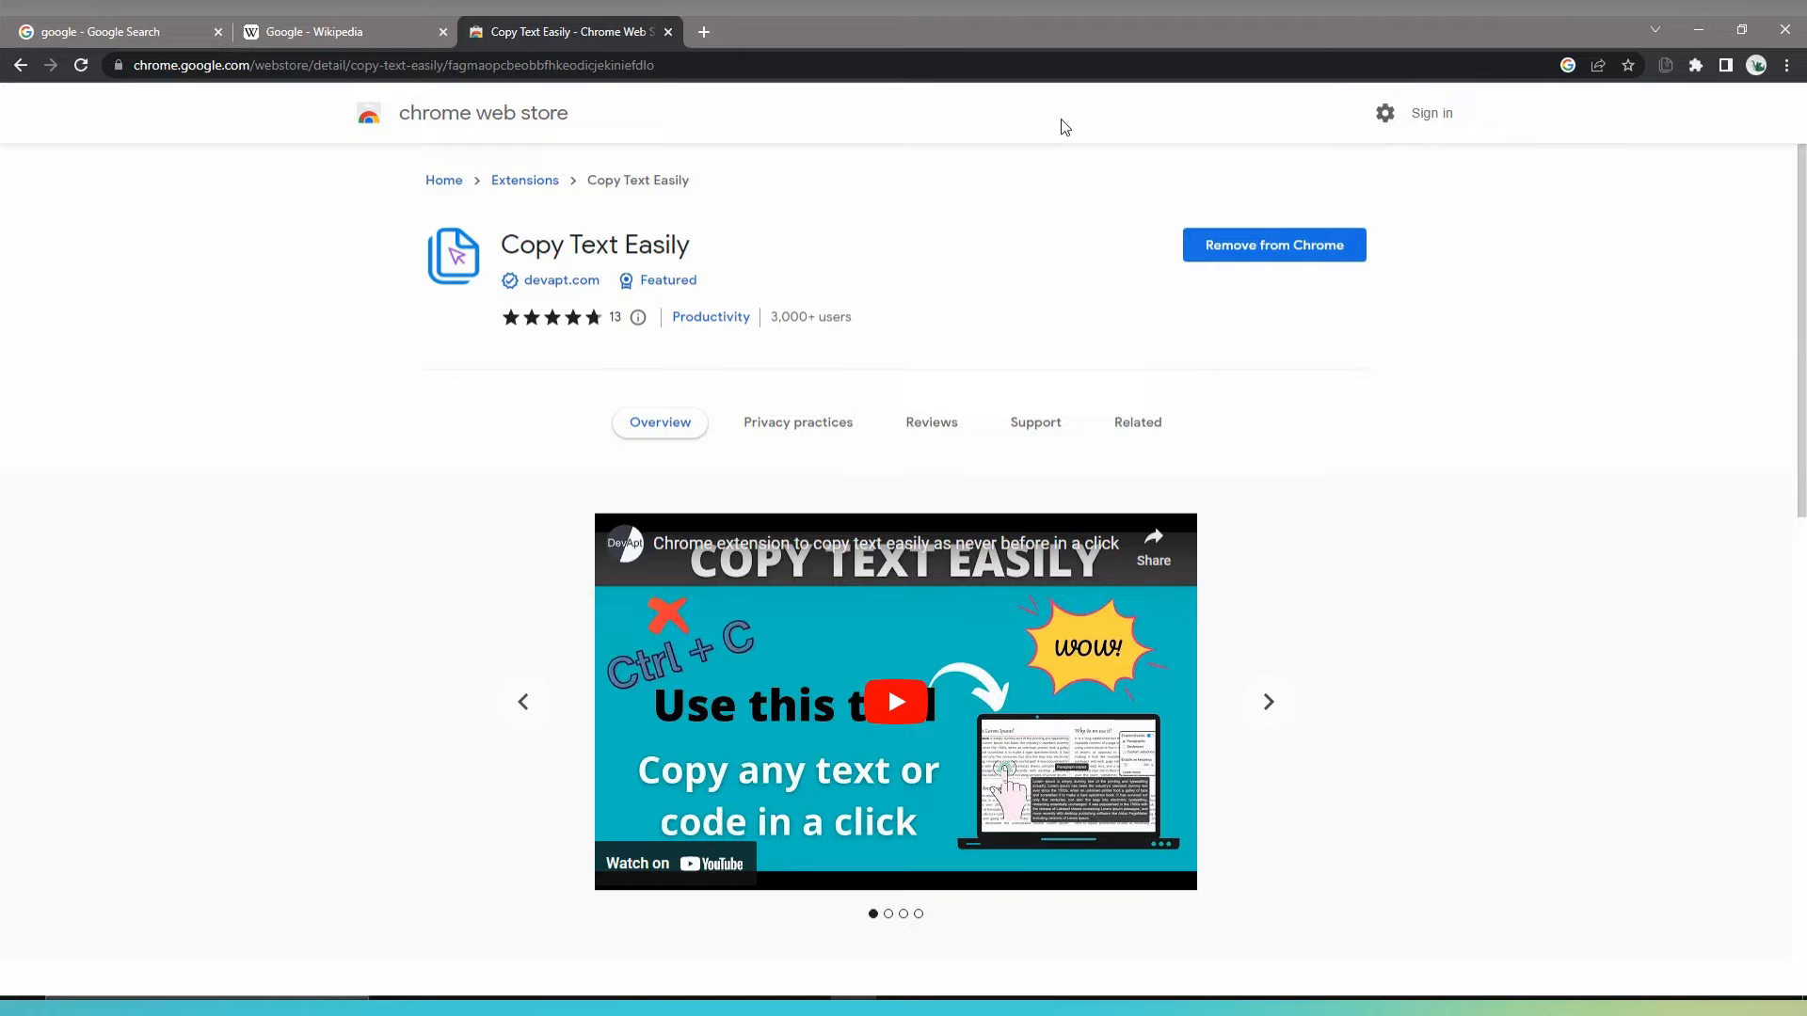
- On the Google results tab, switch Copy Text Easily from Sentences to Custom selection, then minimize Notepad
{"action": "left_click", "coordinate": [104, 31]}
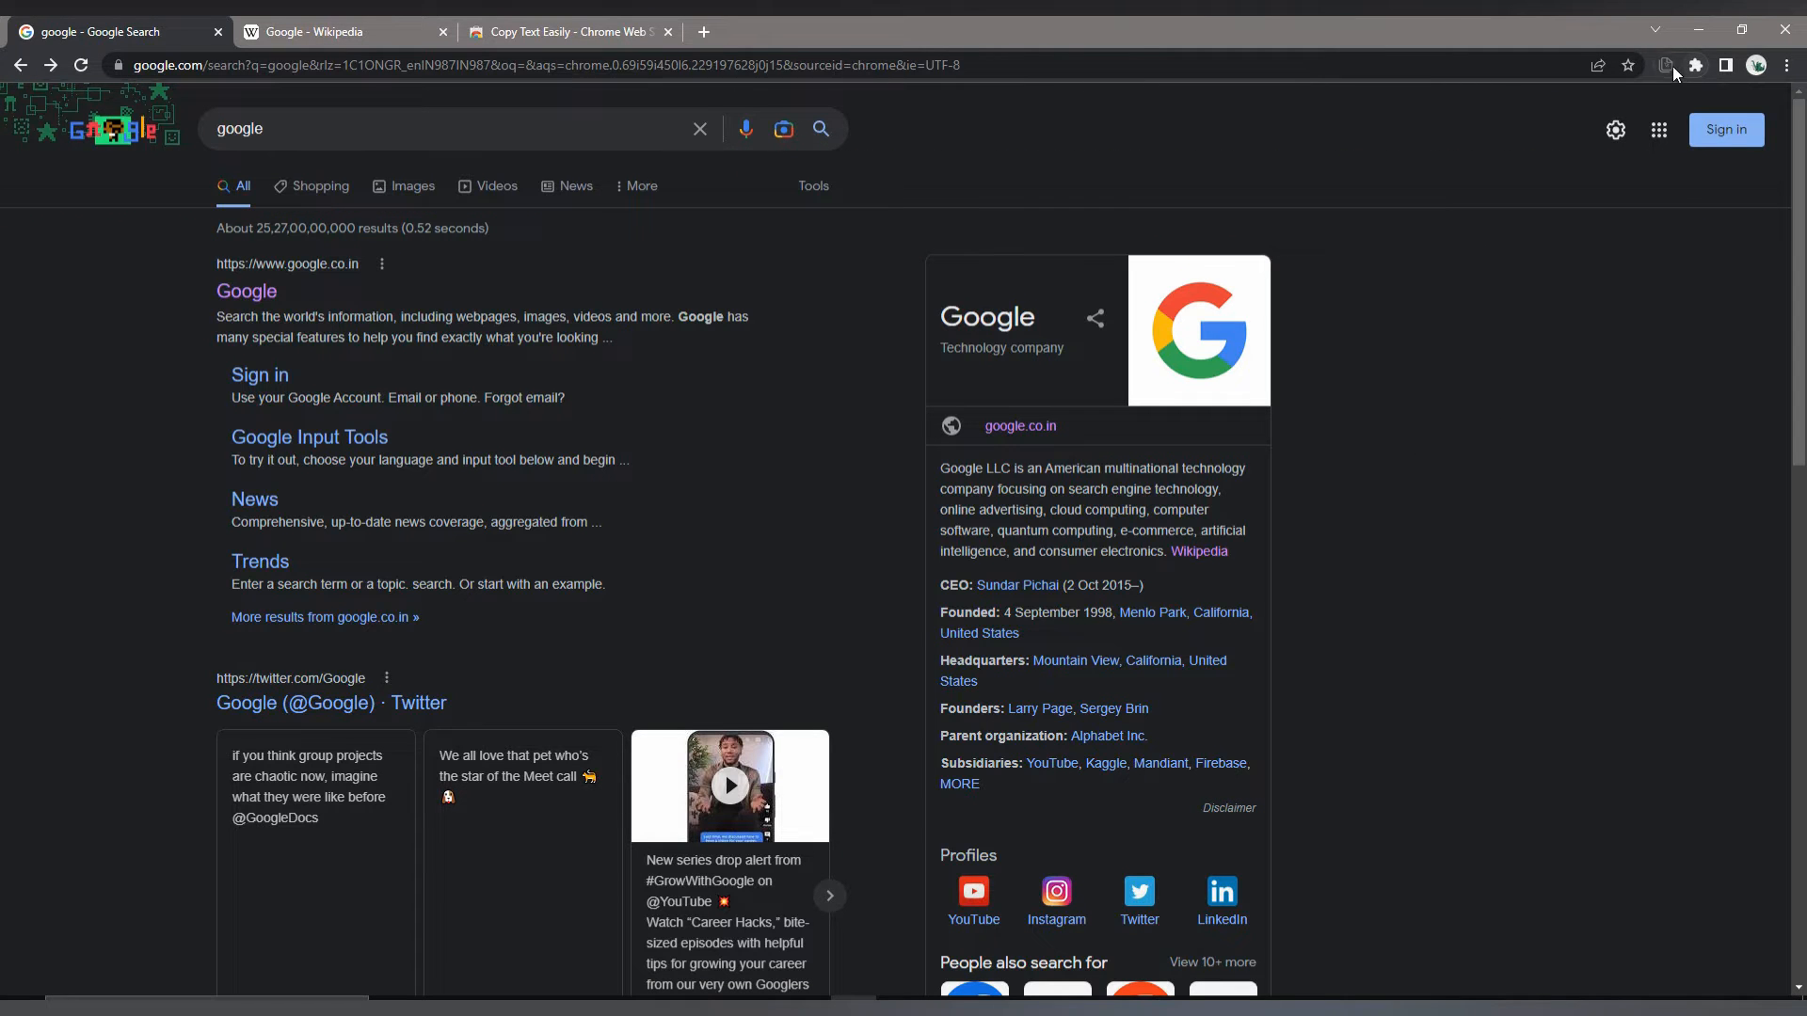
{"action": "left_click", "coordinate": [1665, 64]}
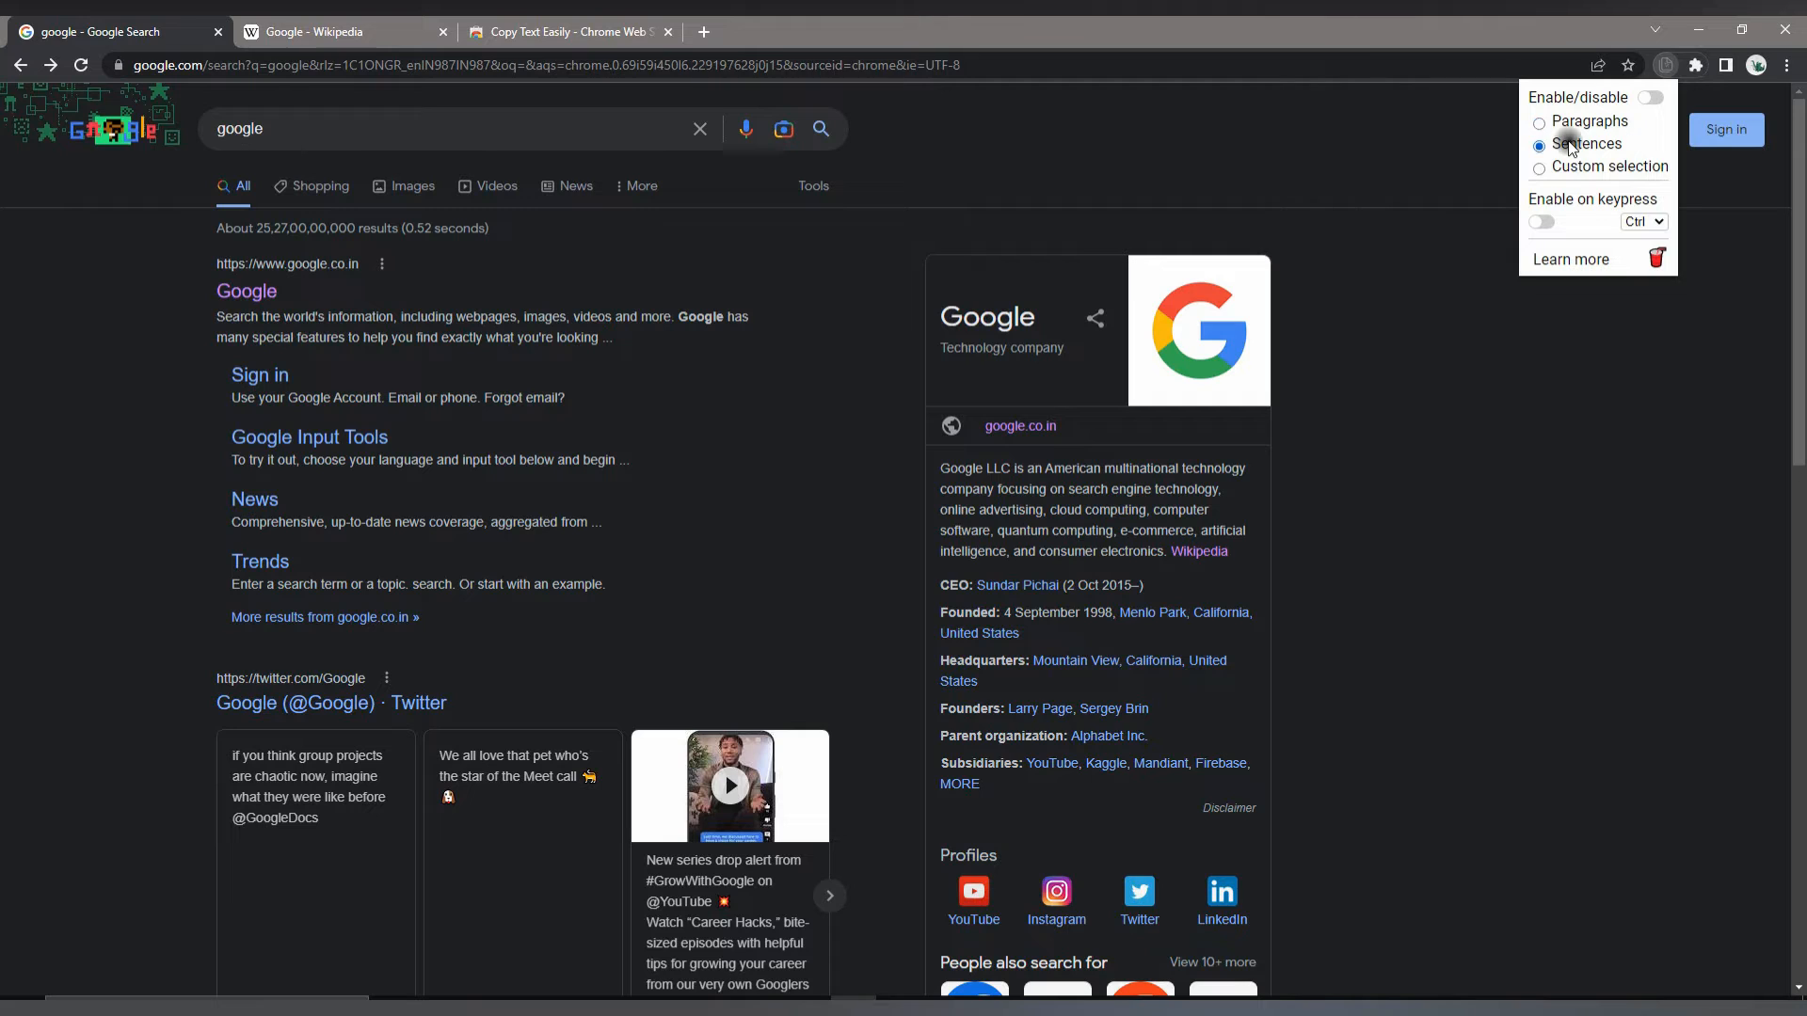
{"action": "left_click", "coordinate": [1539, 166]}
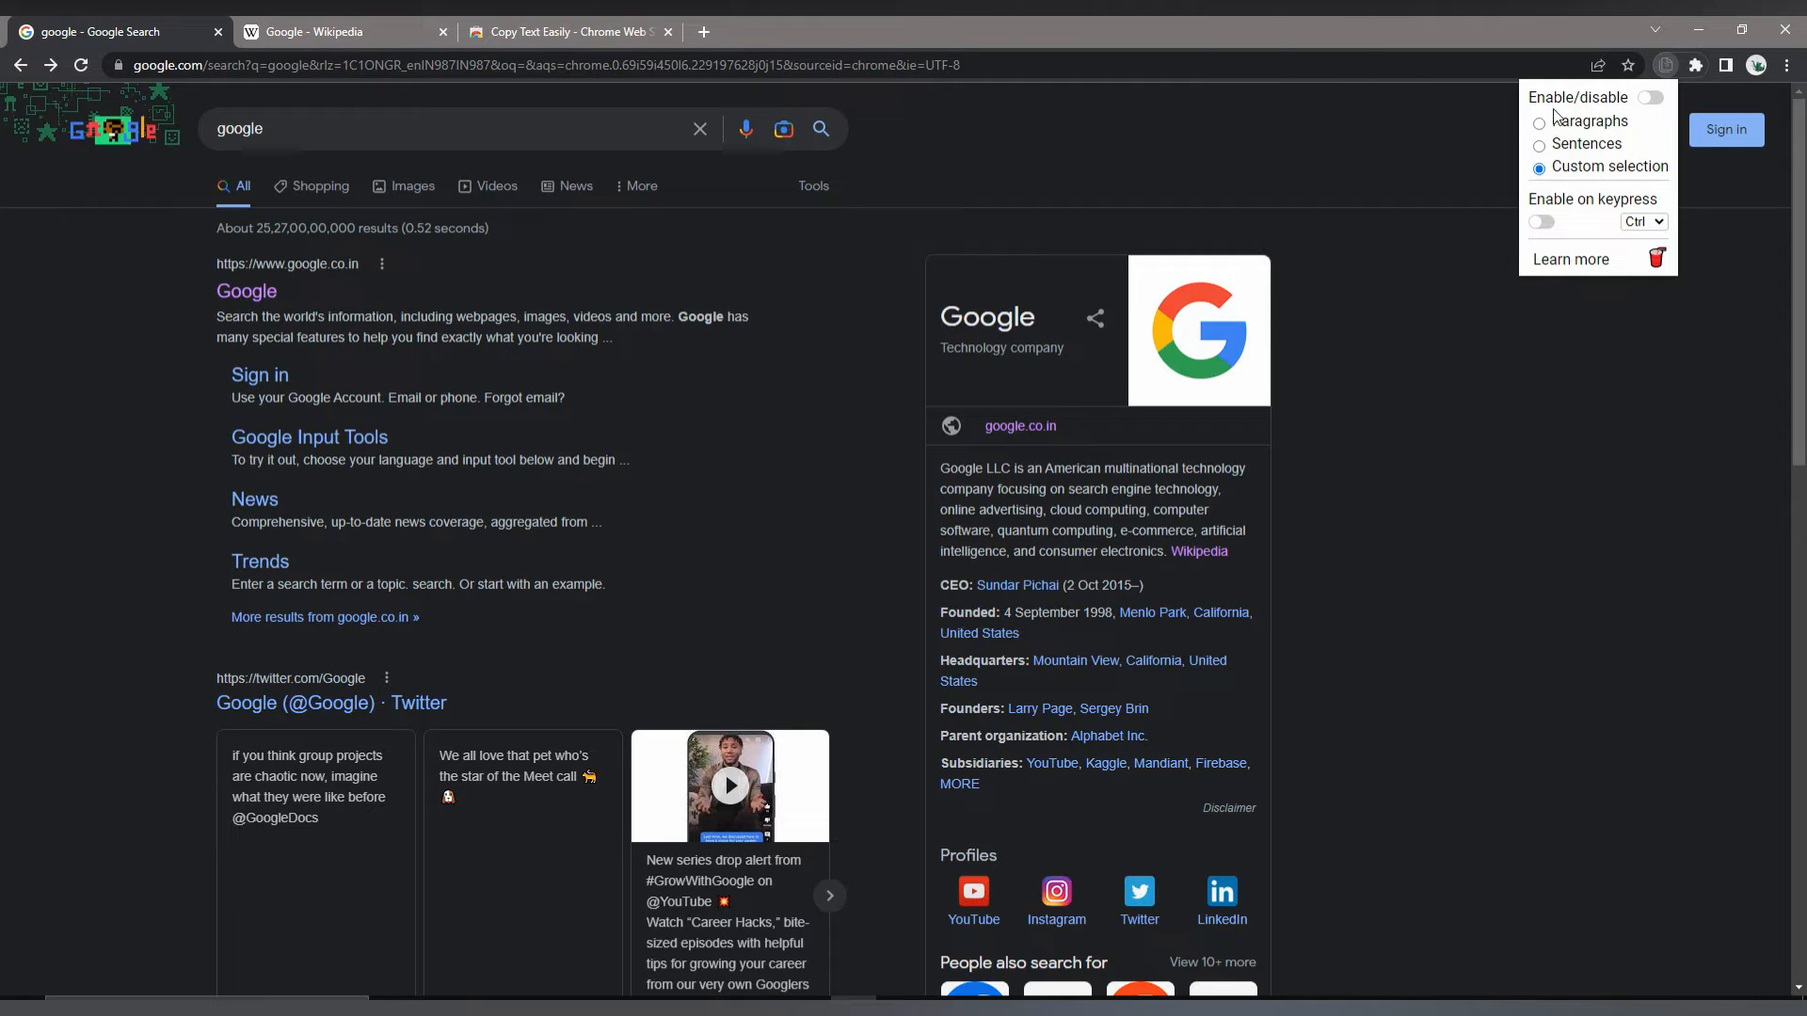
{"action": "left_click", "coordinate": [1539, 123]}
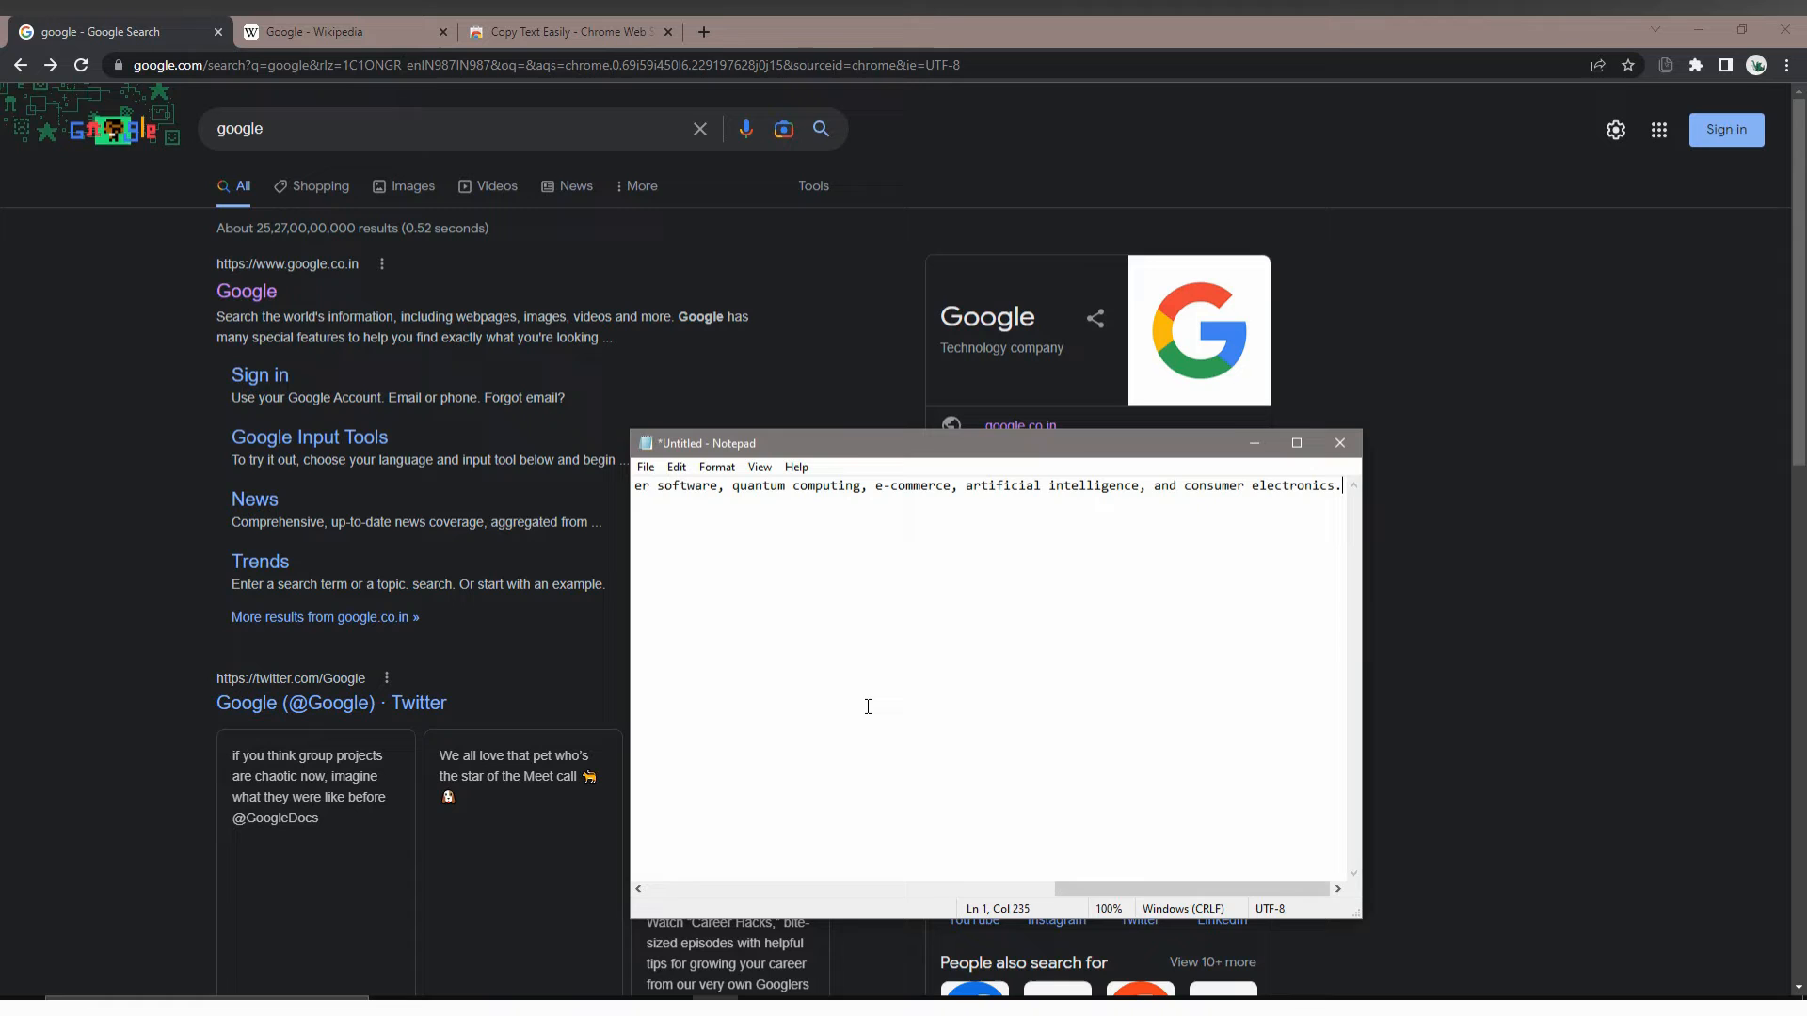
{"action": "mouse_move", "coordinate": [1355, 631]}
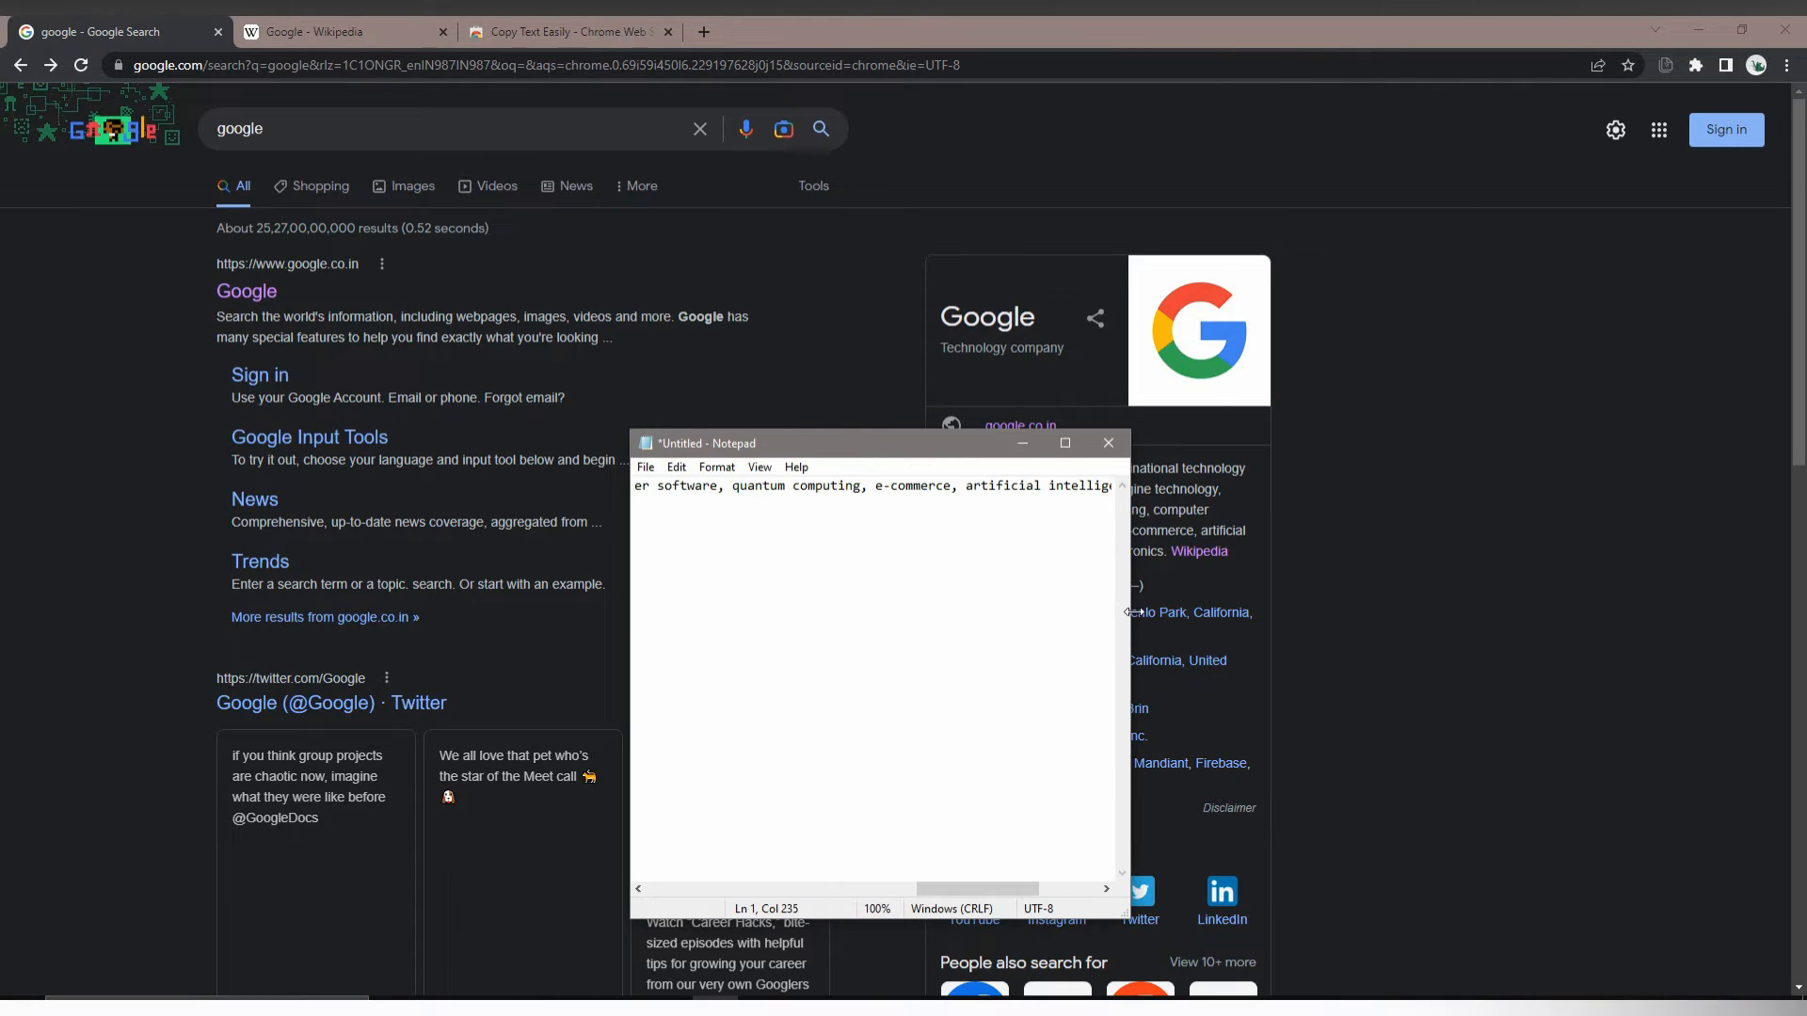
{"action": "left_click", "coordinate": [1108, 442]}
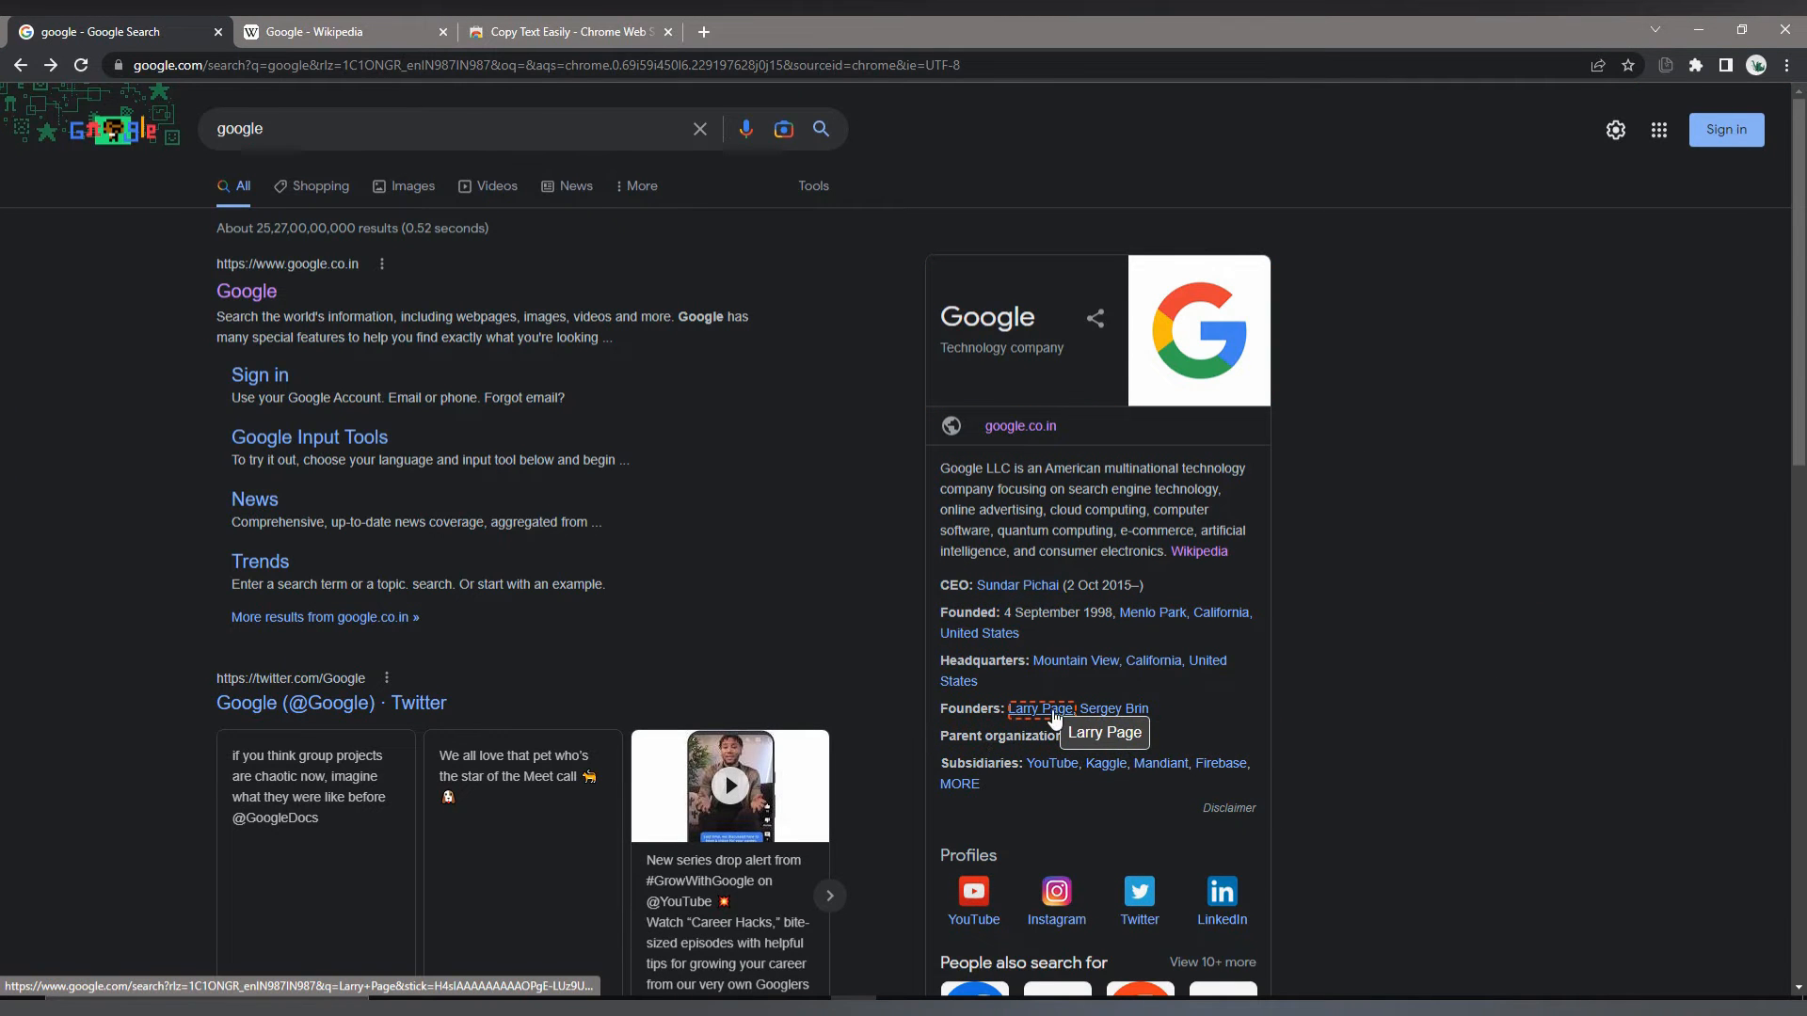
{"action": "mouse_move", "coordinate": [315, 617]}
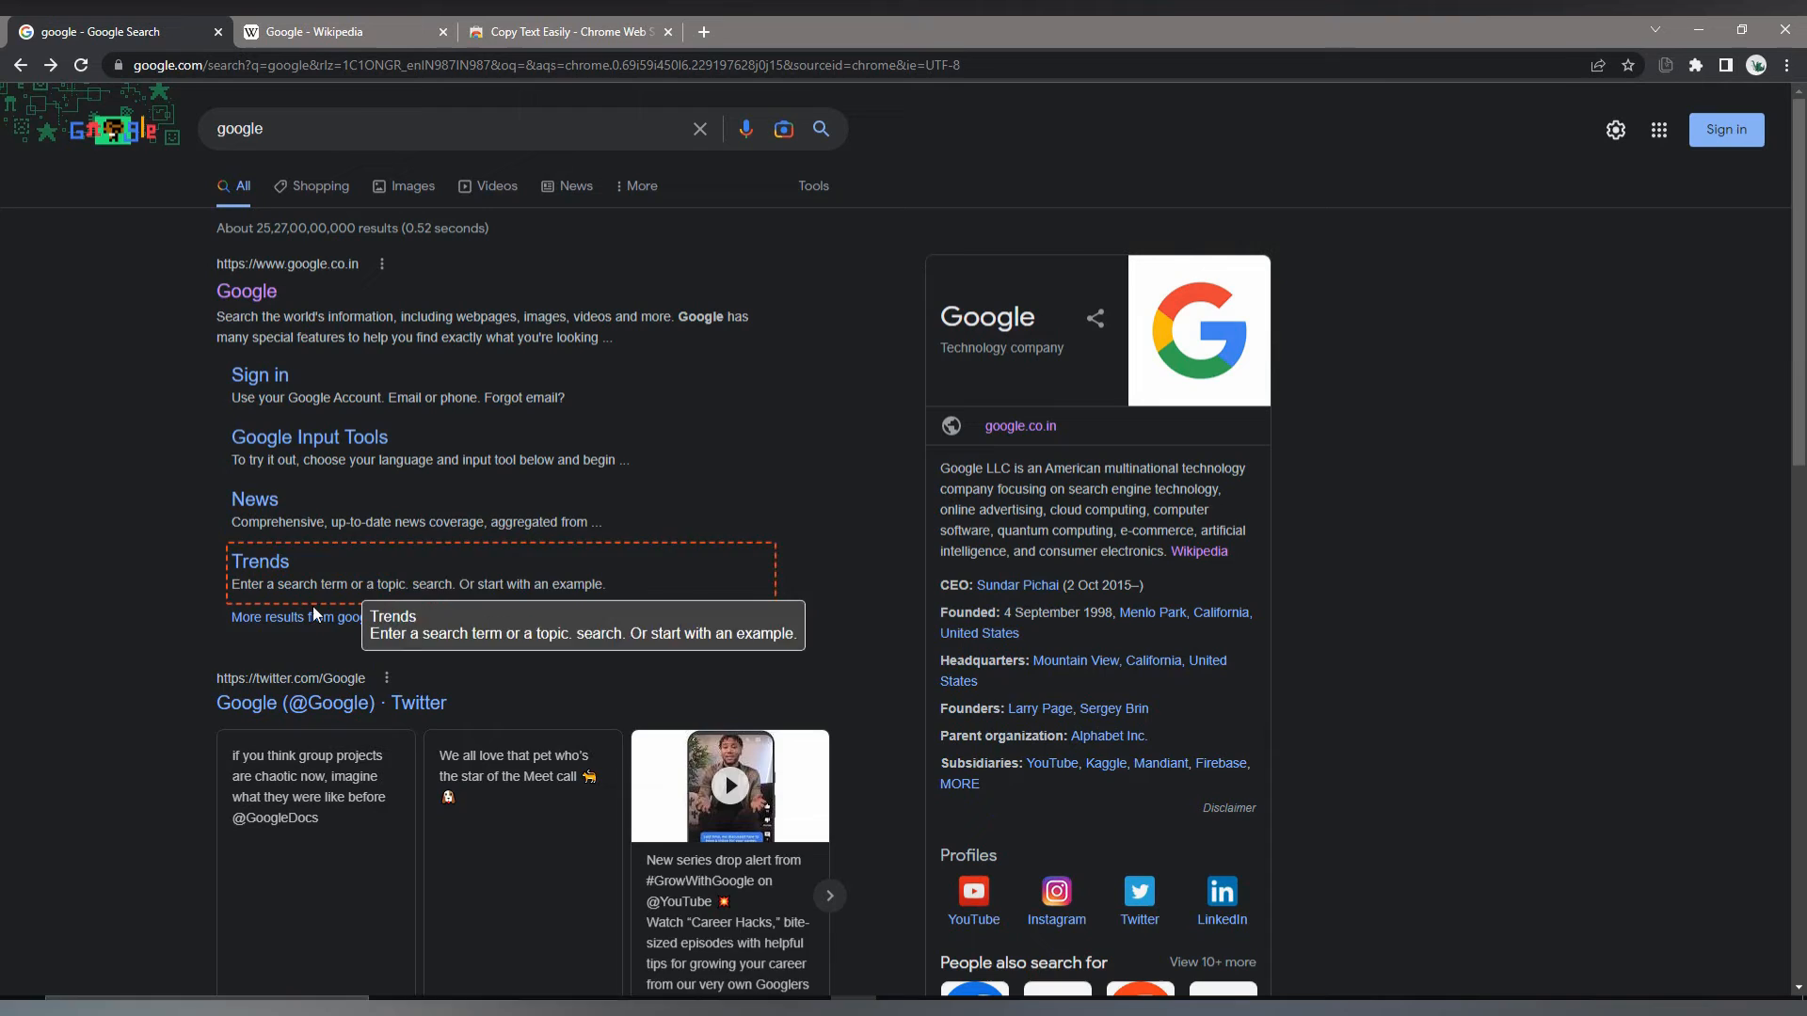
{"action": "mouse_move", "coordinate": [353, 23]}
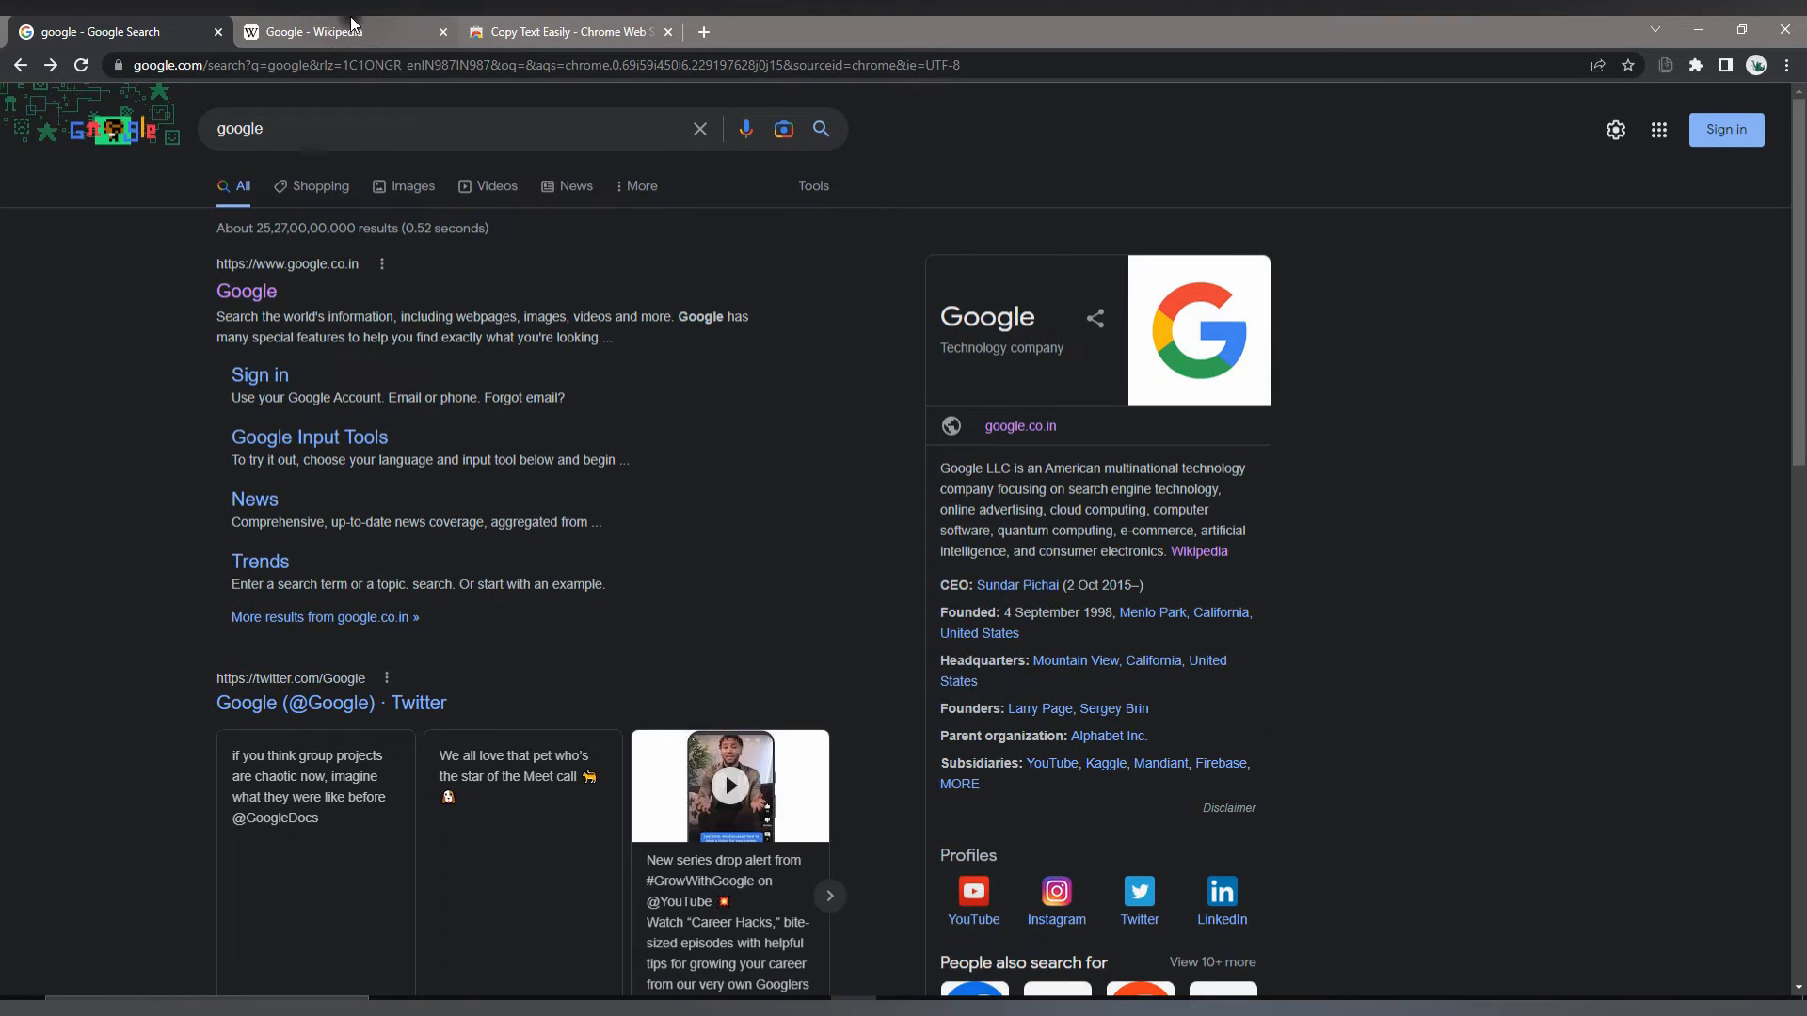
- Switch to the Google Wikipedia tab and scroll Notepad sideways to check the pasted text
{"action": "left_click", "coordinate": [334, 31]}
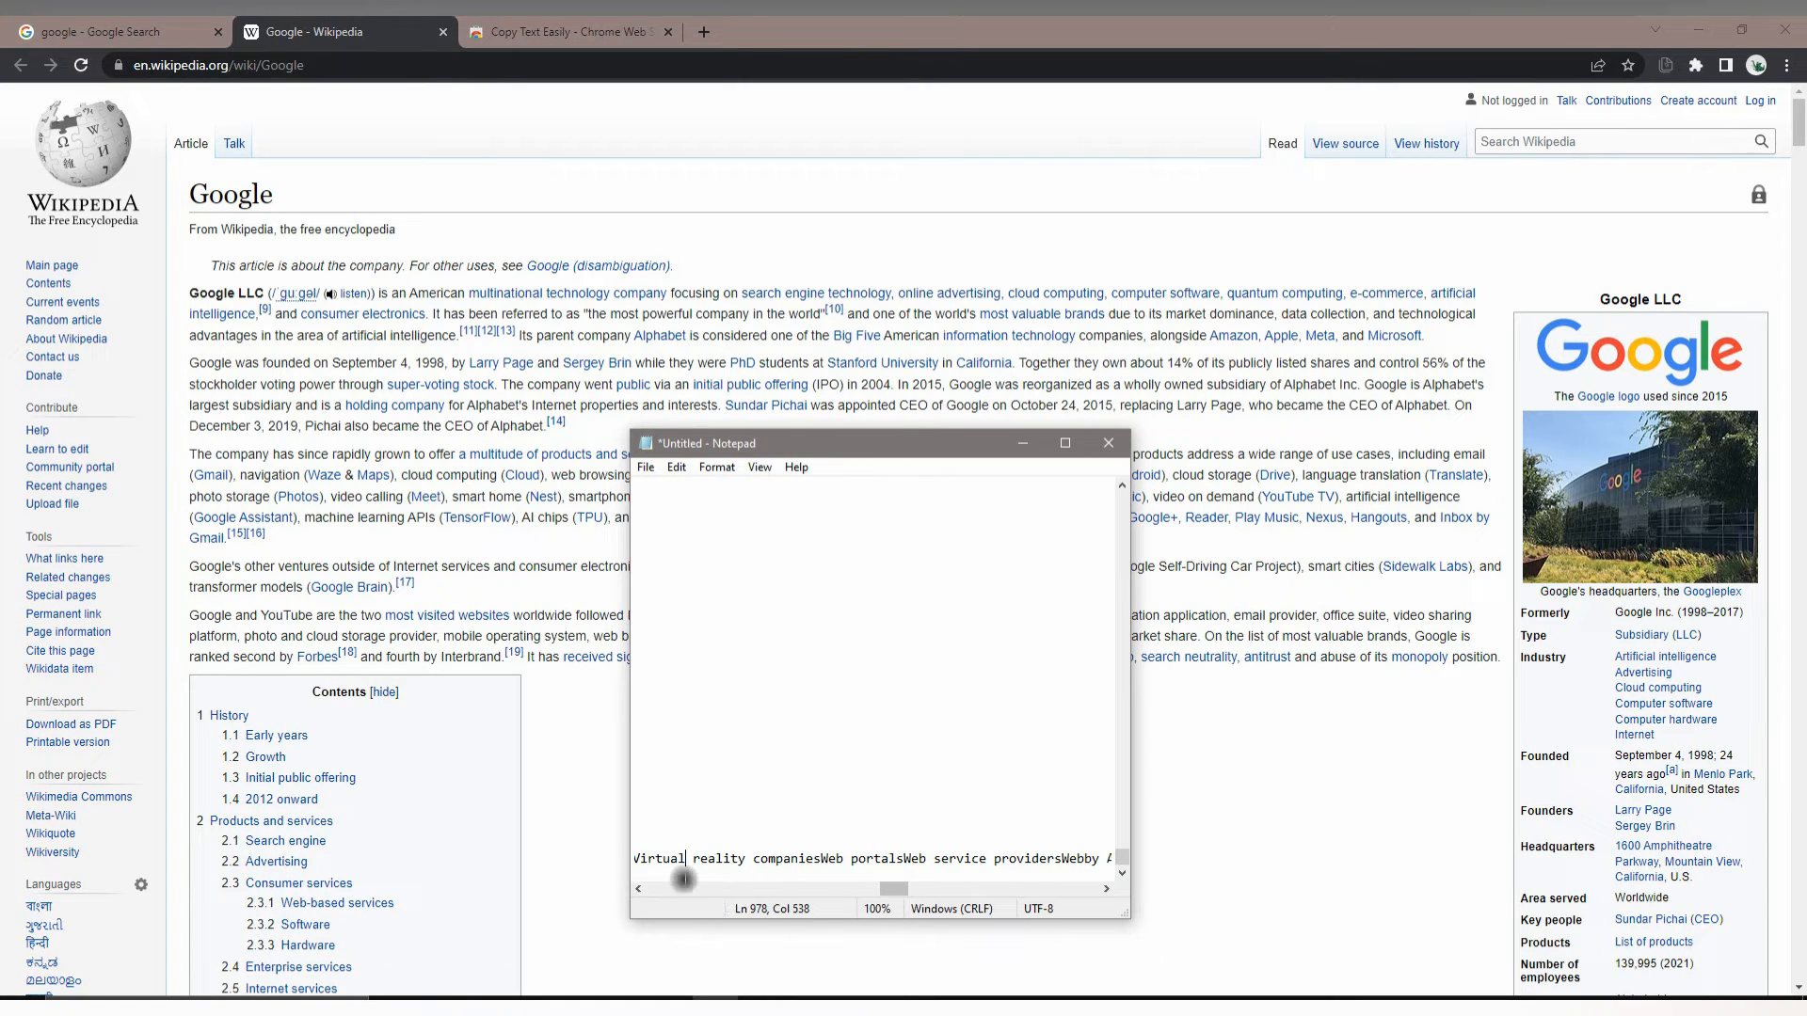
{"action": "left_click_drag", "start_coordinate": [682, 882], "coordinate": [668, 889]}
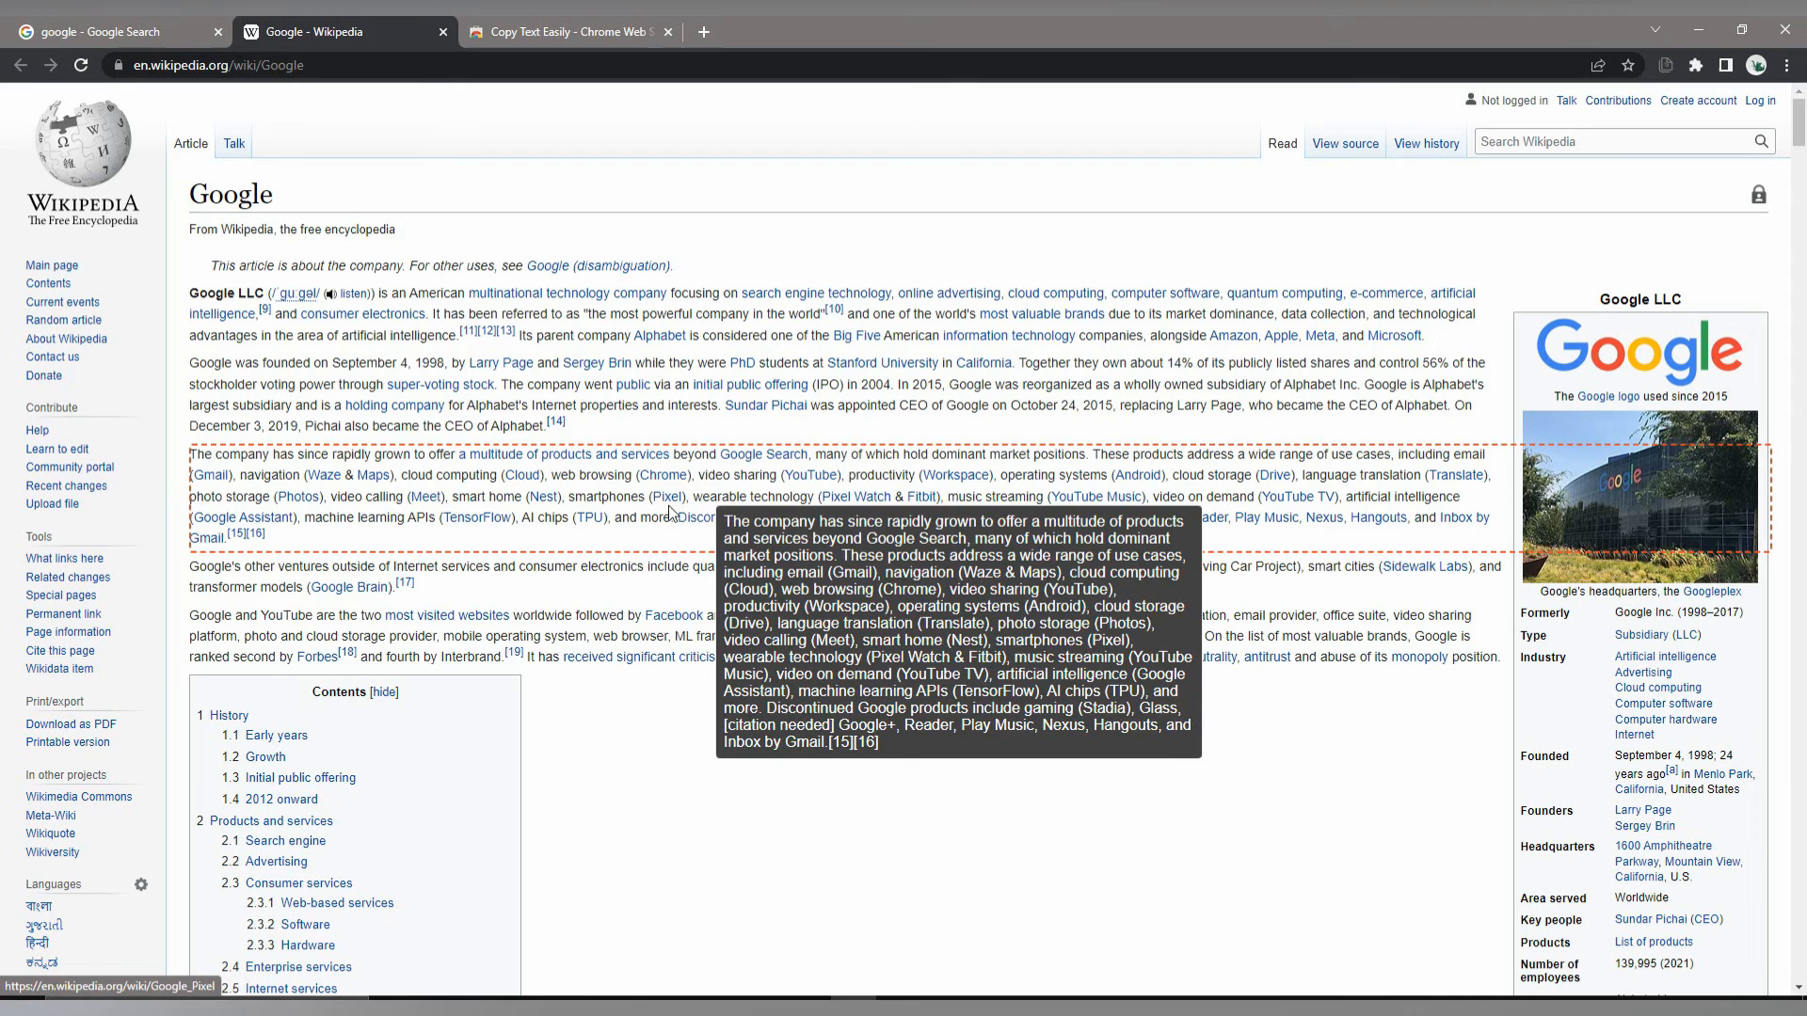
- Put Copy Text Easily in Sentences mode, enable keypress activation, and choose Shift as trigger key
{"action": "left_click", "coordinate": [1663, 64]}
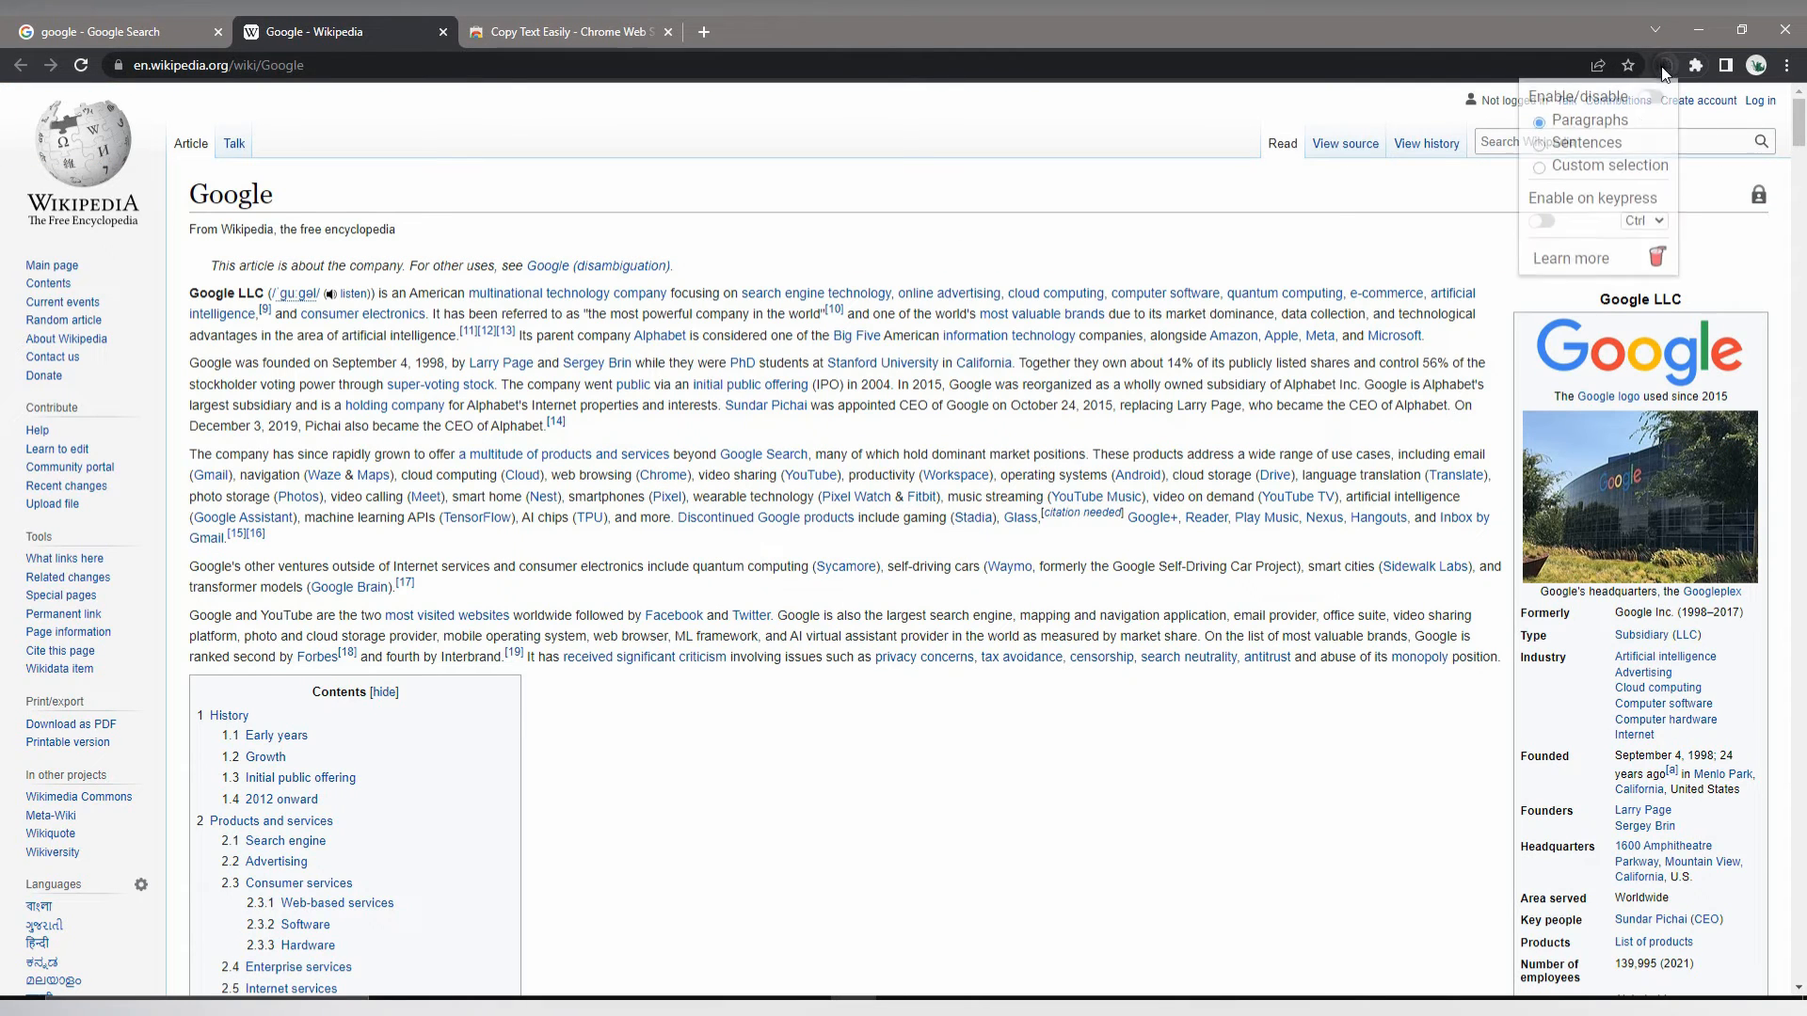
{"action": "left_click", "coordinate": [1538, 143]}
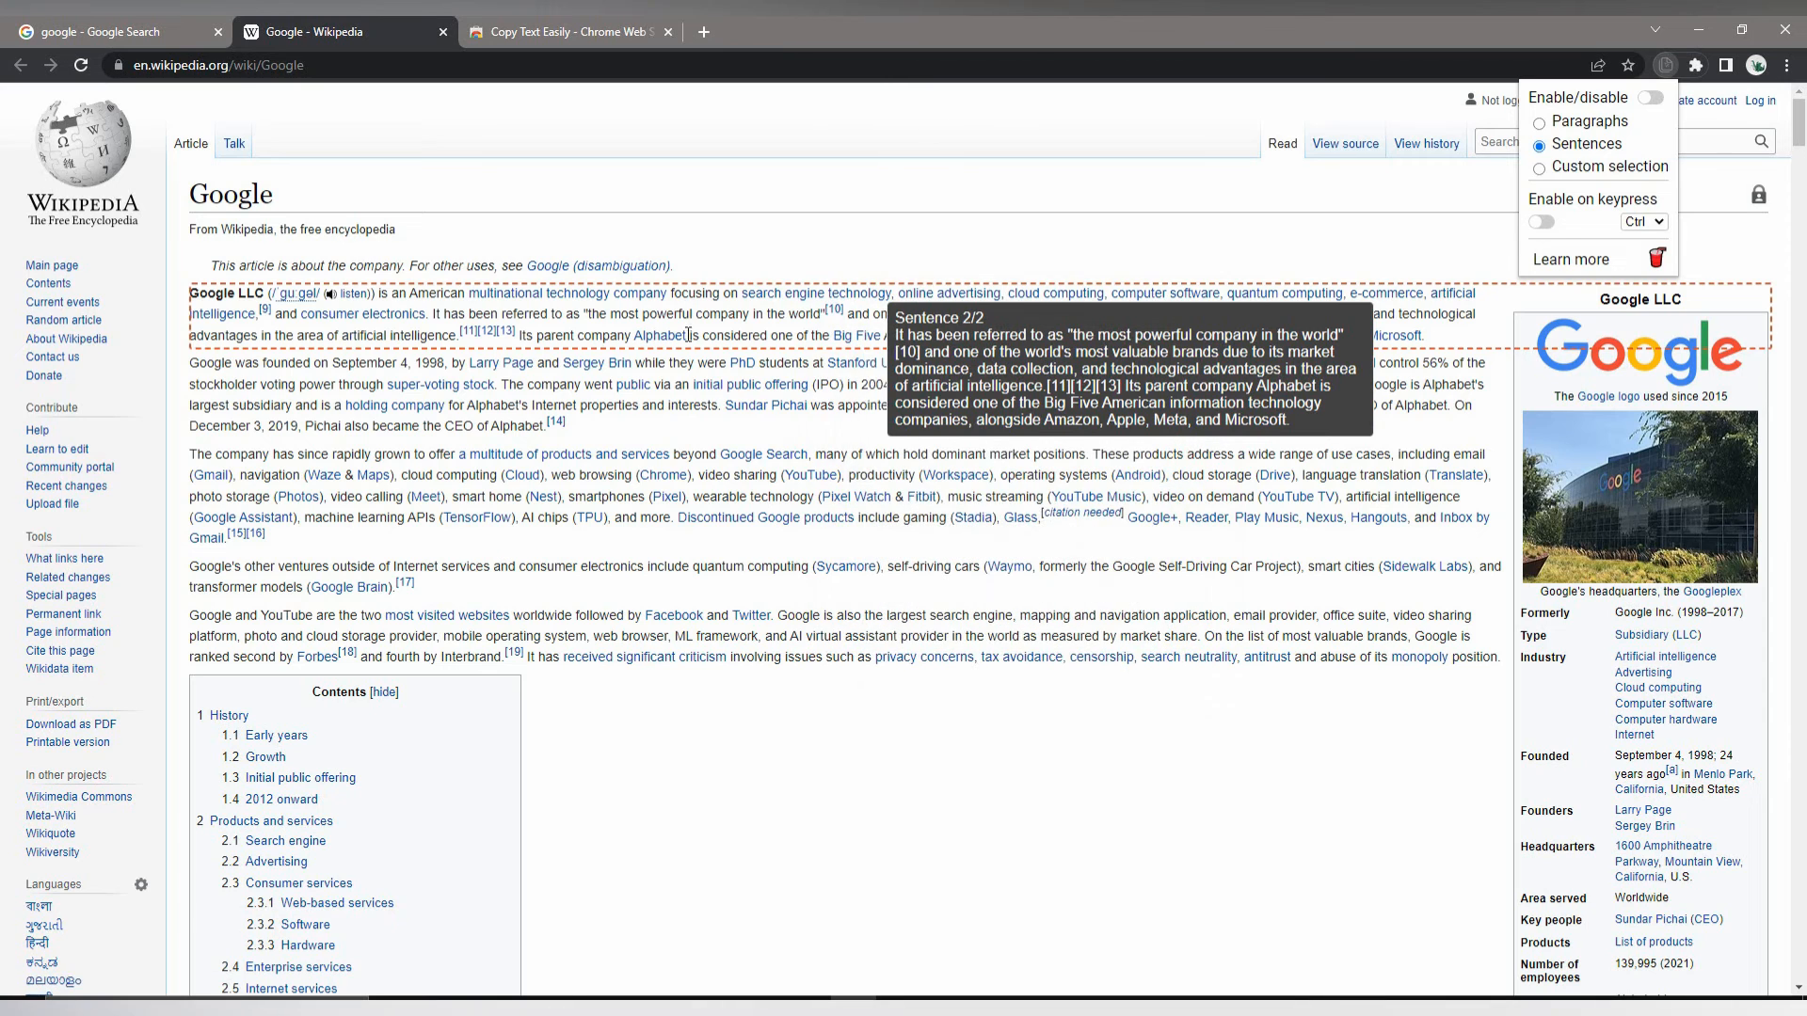
{"action": "mouse_move", "coordinate": [1605, 171]}
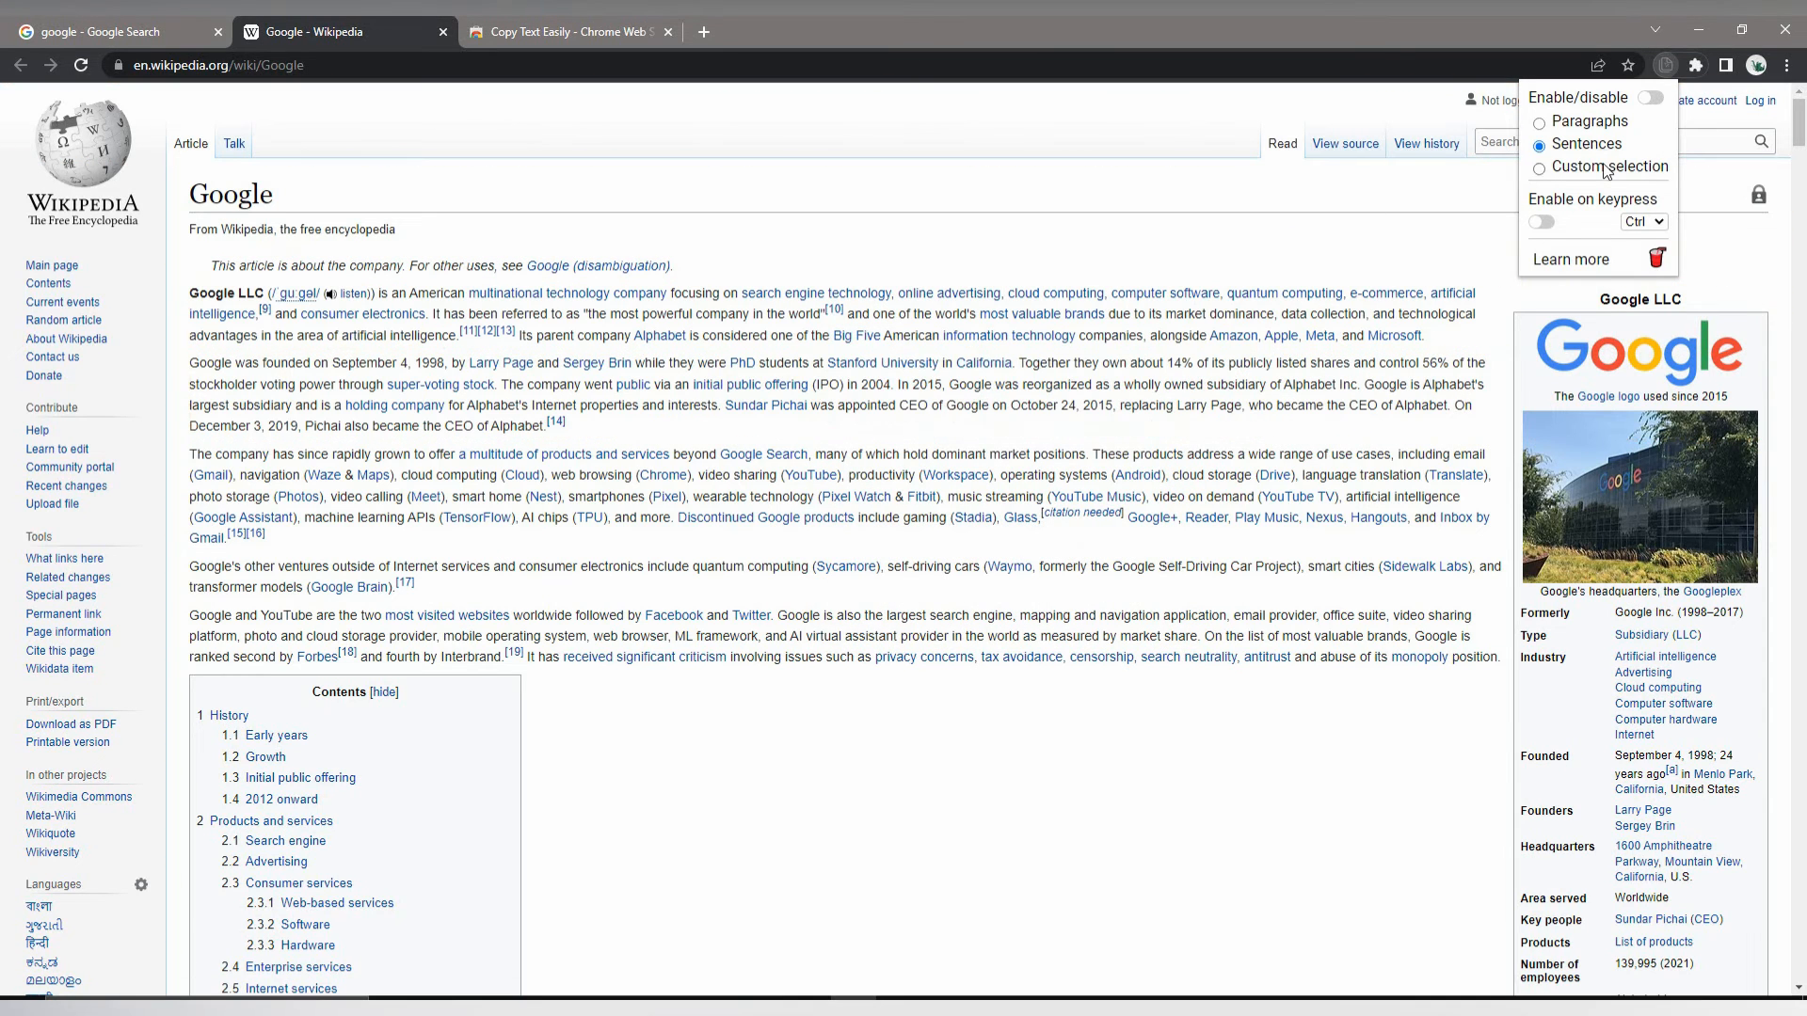
{"action": "left_click", "coordinate": [188, 169]}
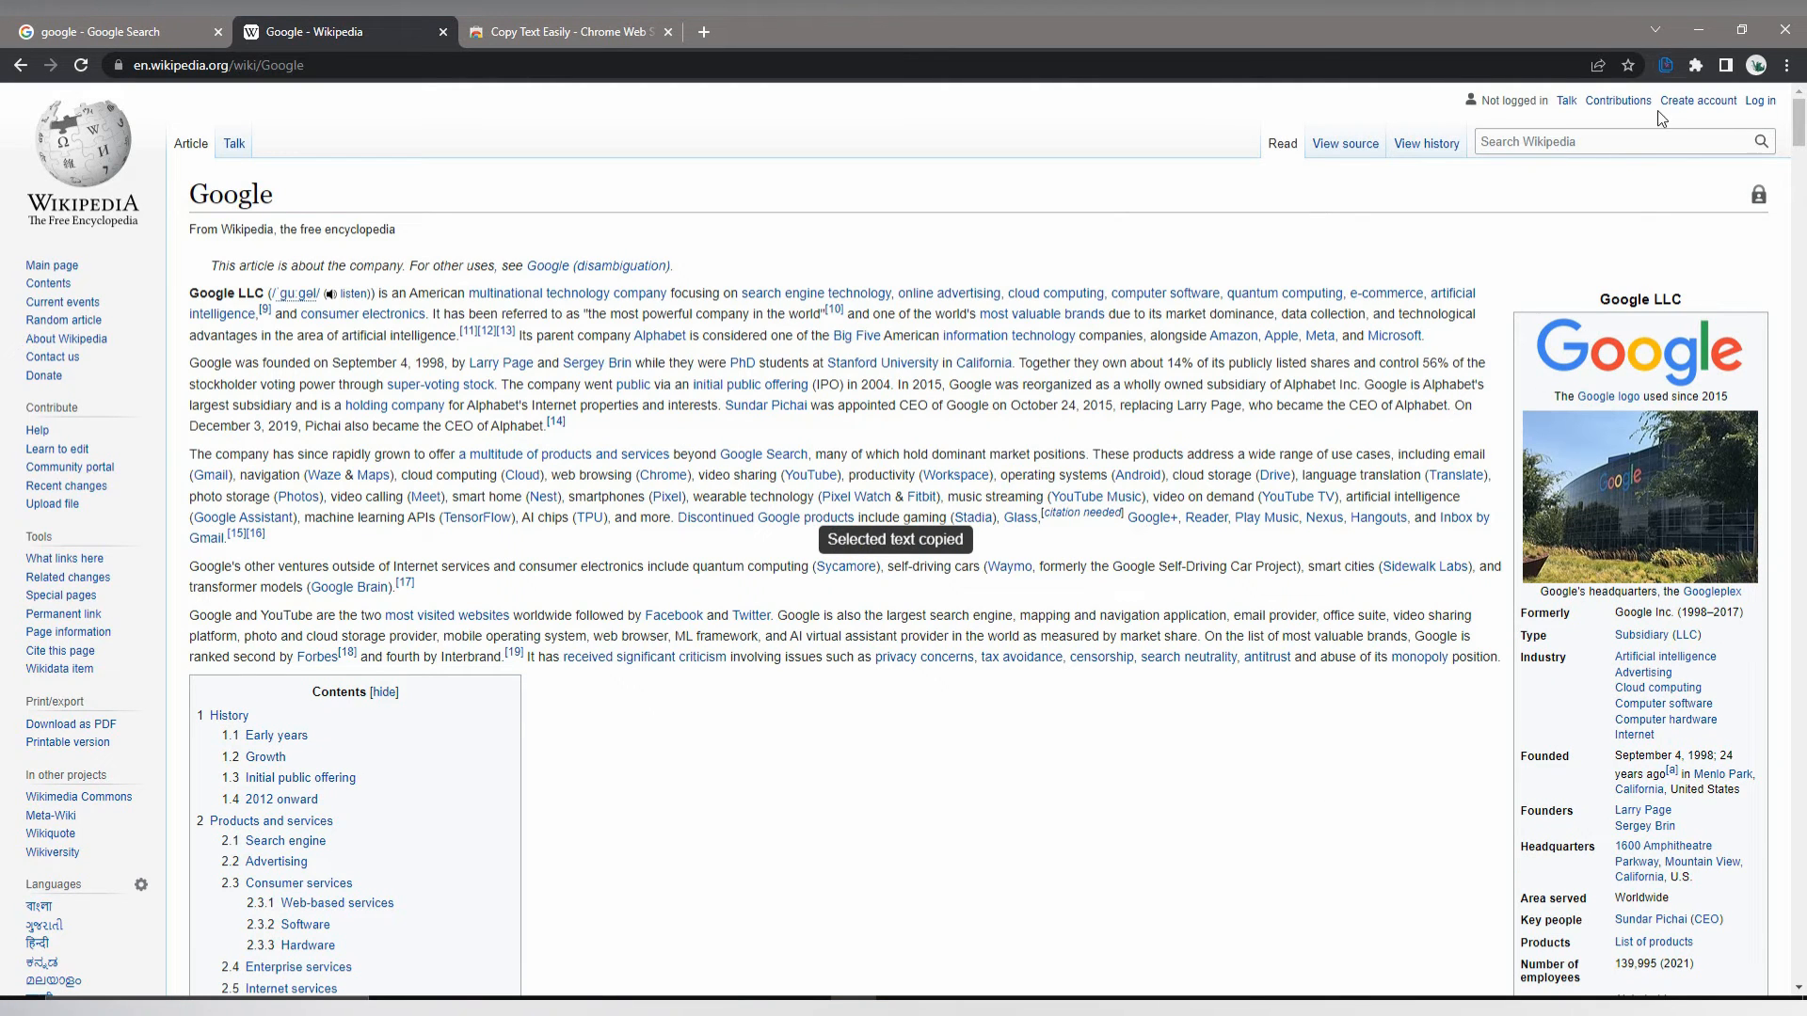
{"action": "left_click", "coordinate": [1668, 63]}
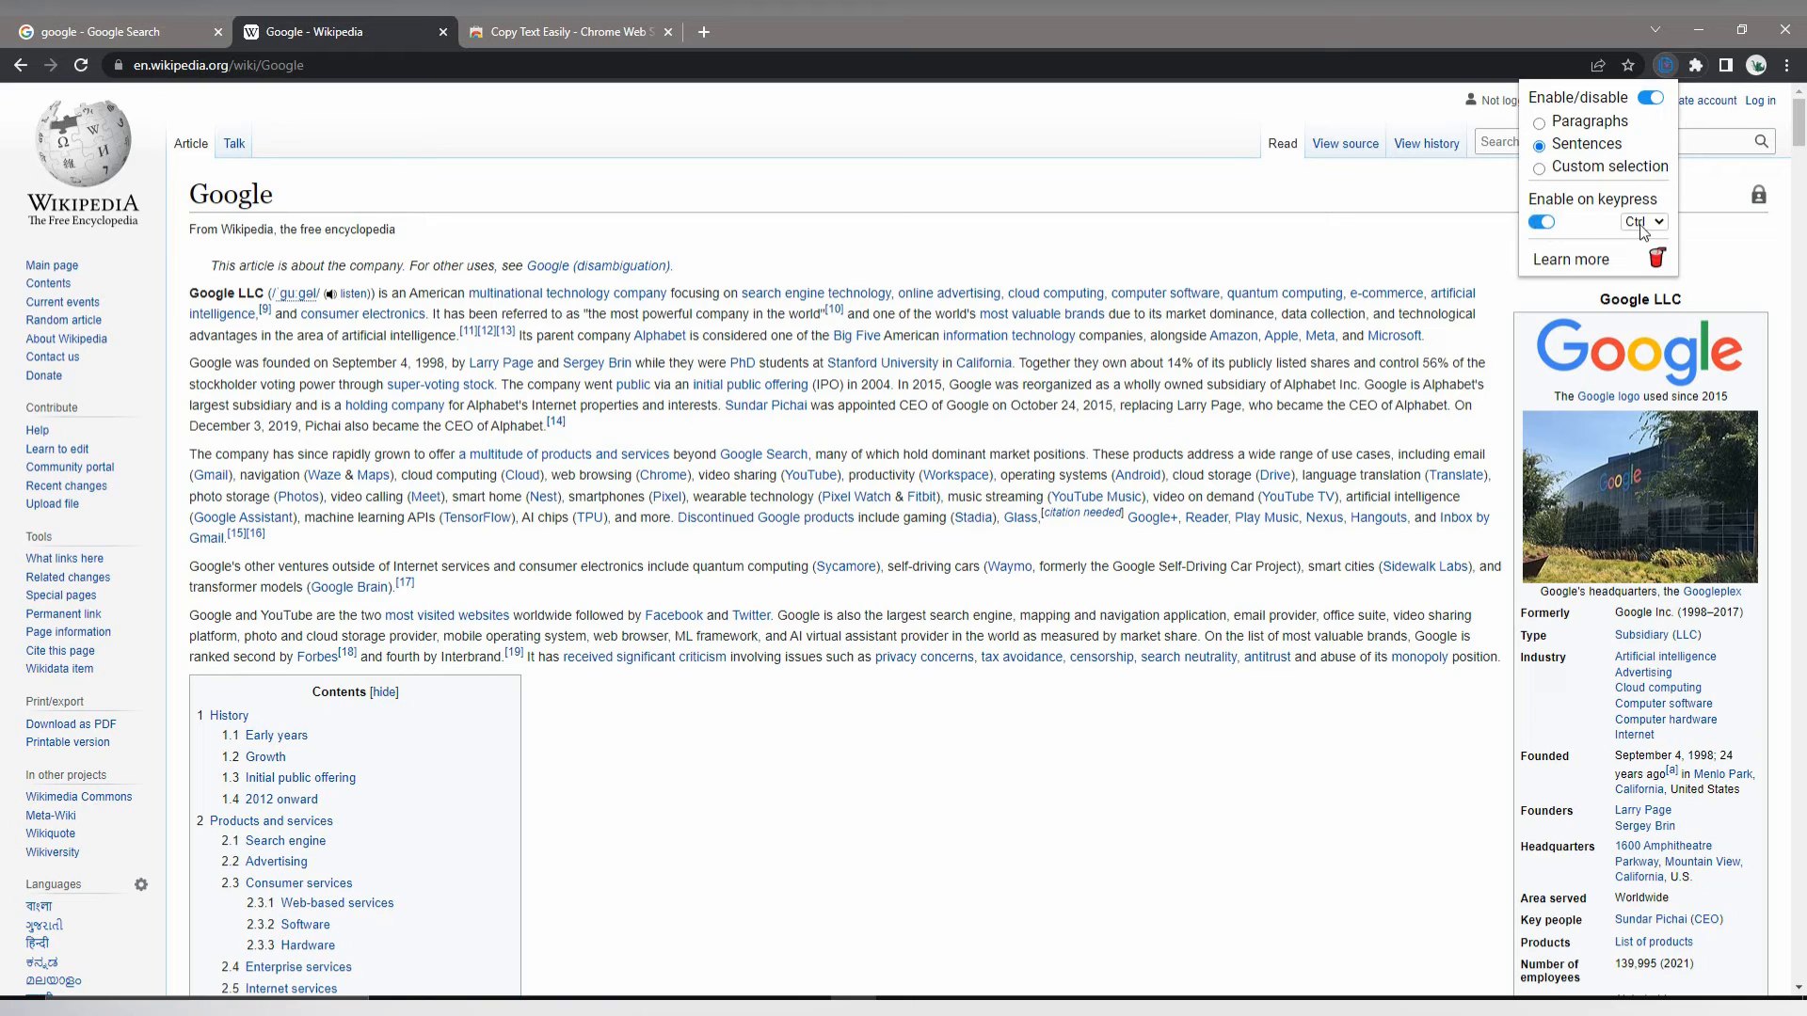
{"action": "left_click", "coordinate": [1643, 222]}
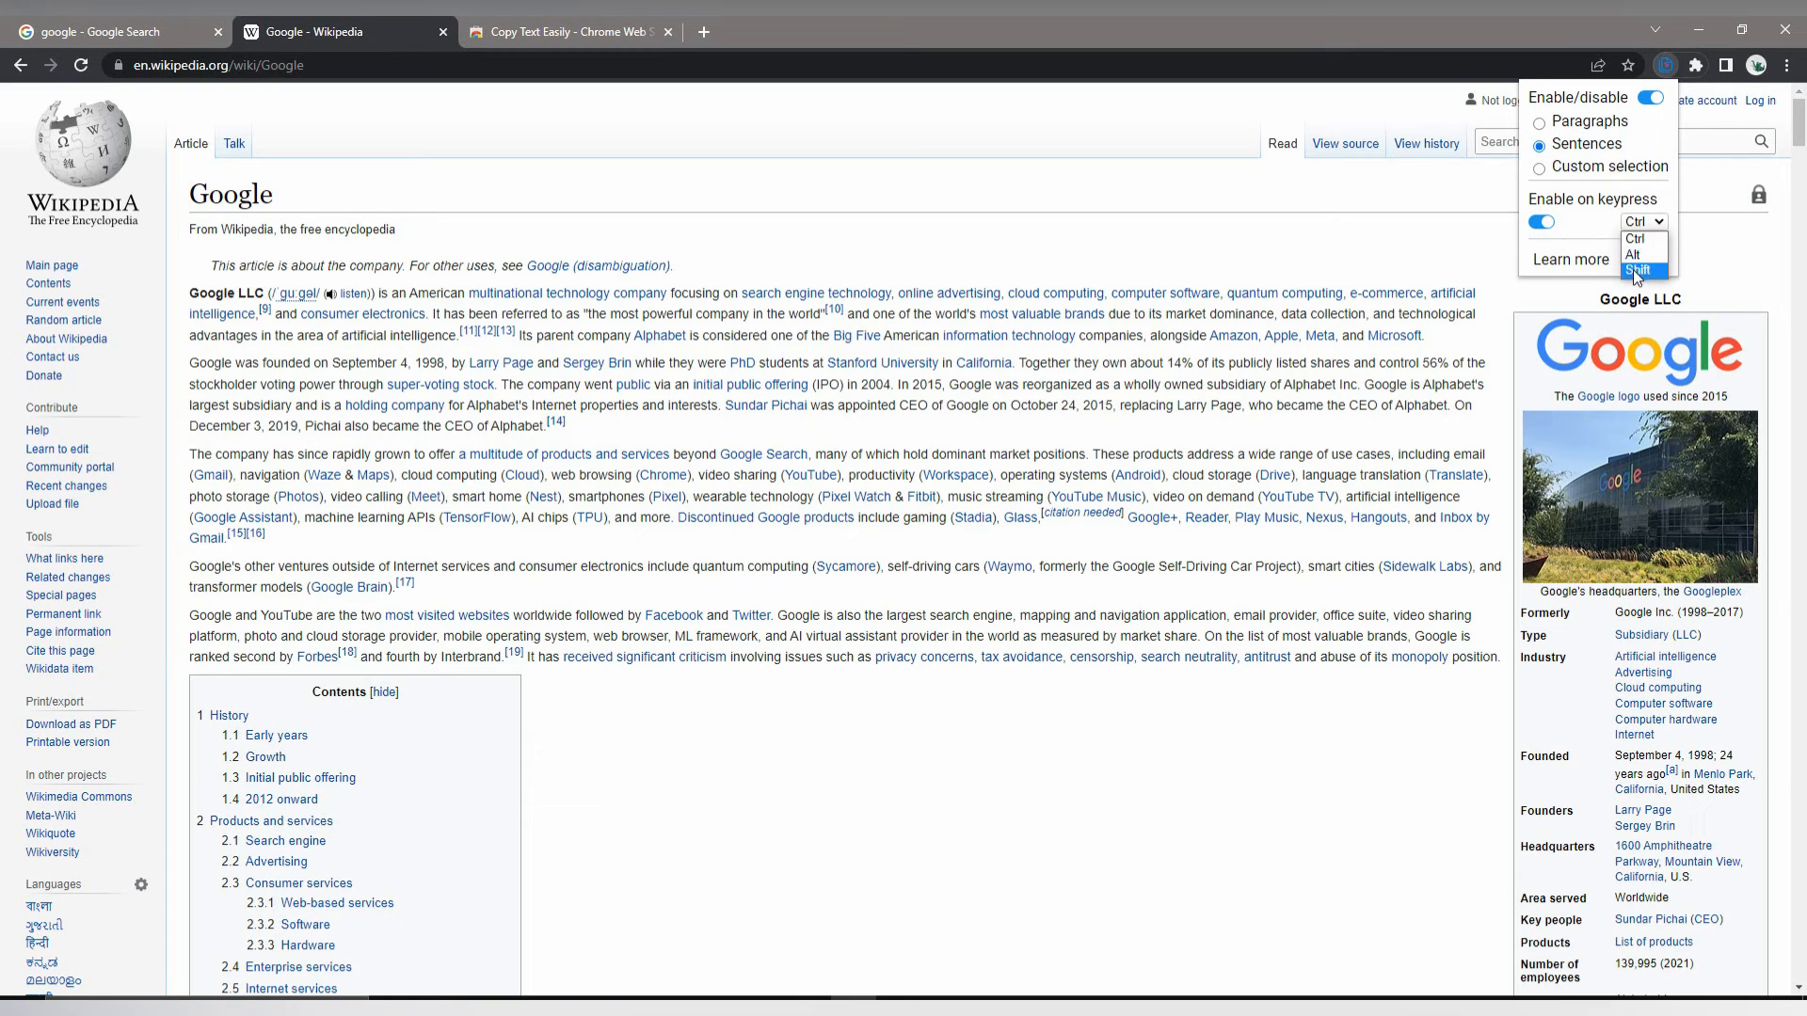
{"action": "mouse_move", "coordinate": [1562, 241]}
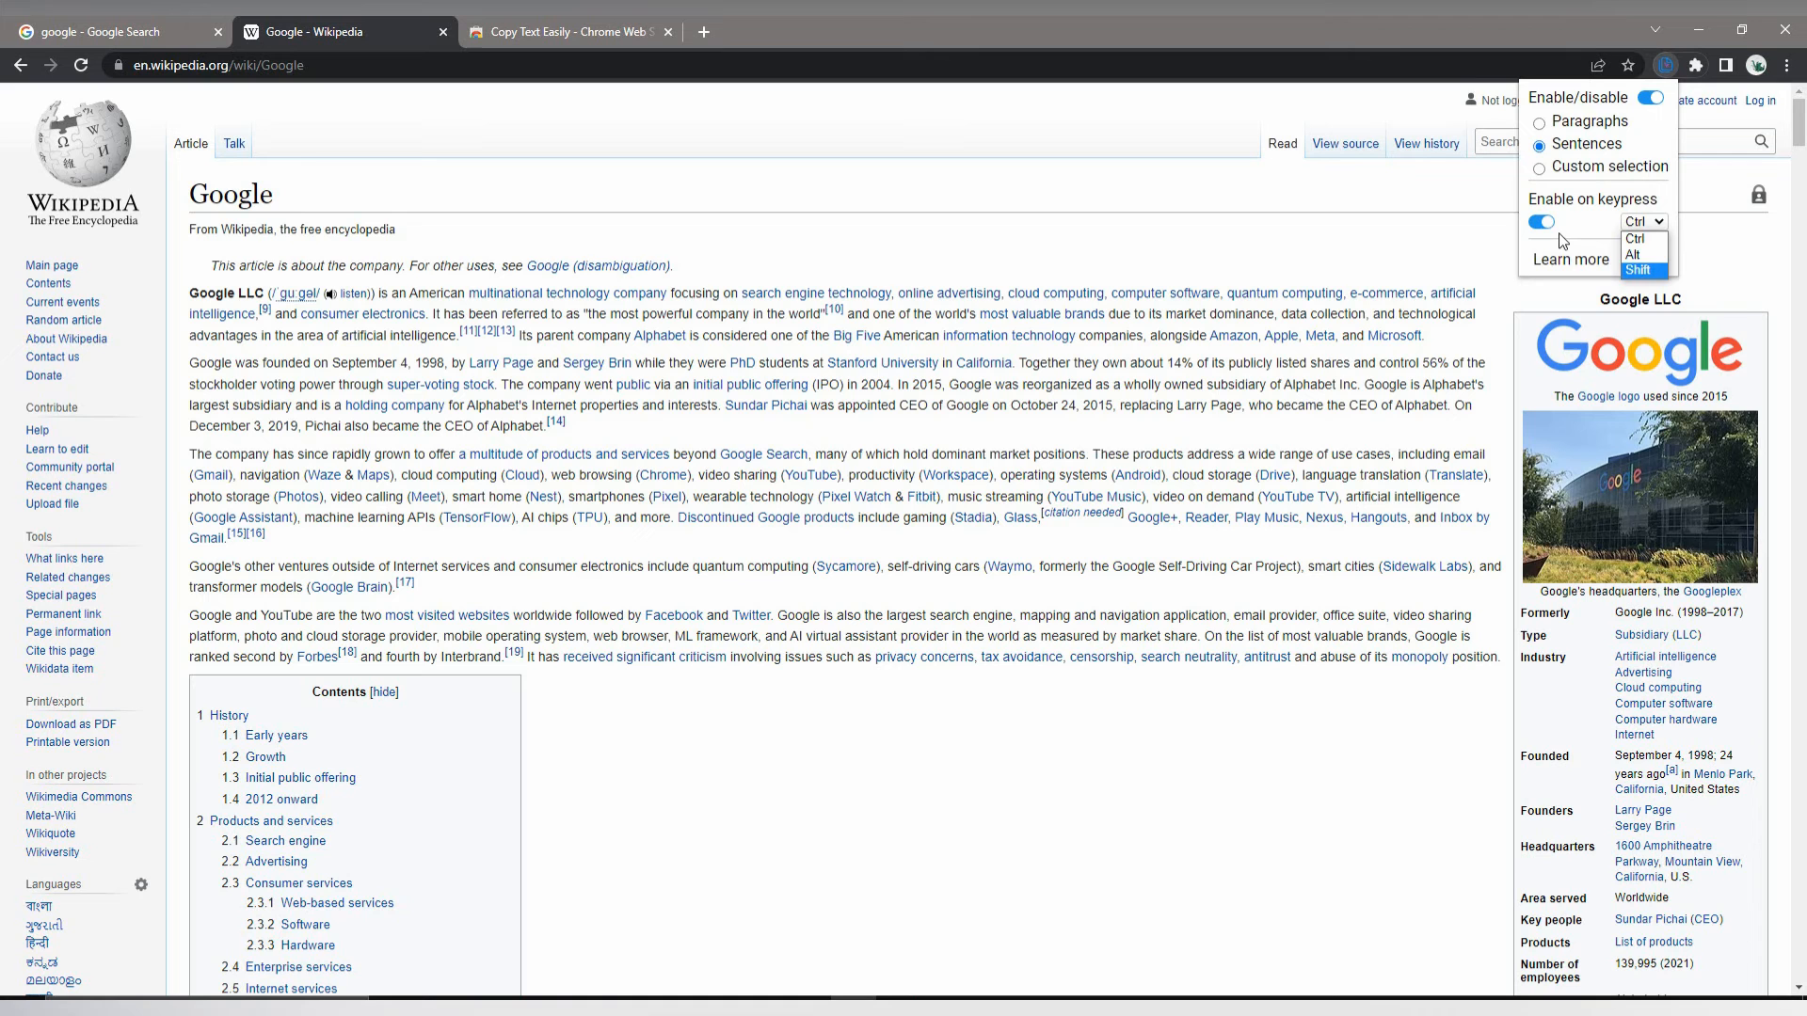